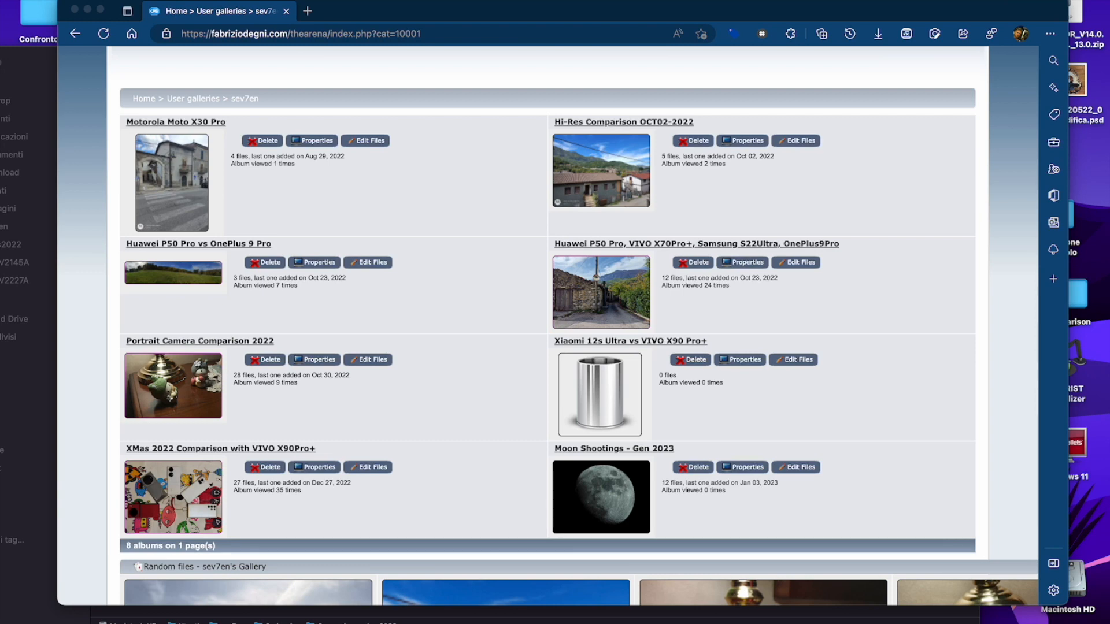
Step: Scroll up and down through sev7en's eight albums, including the 12-file Moon Shootings album
scroll(down, 3)
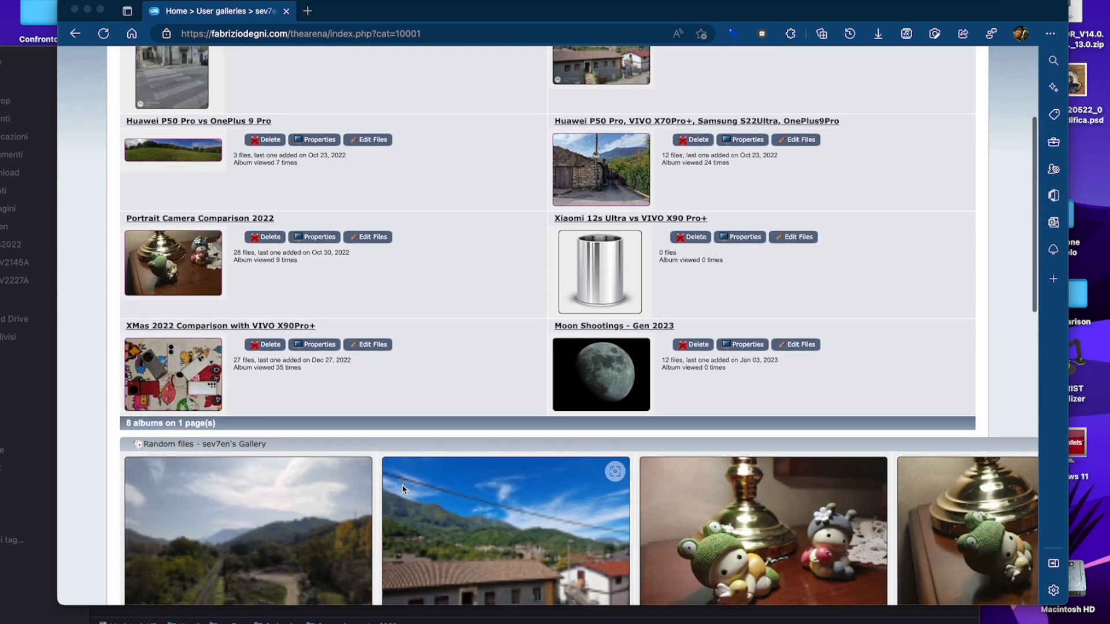
scroll(up, 3)
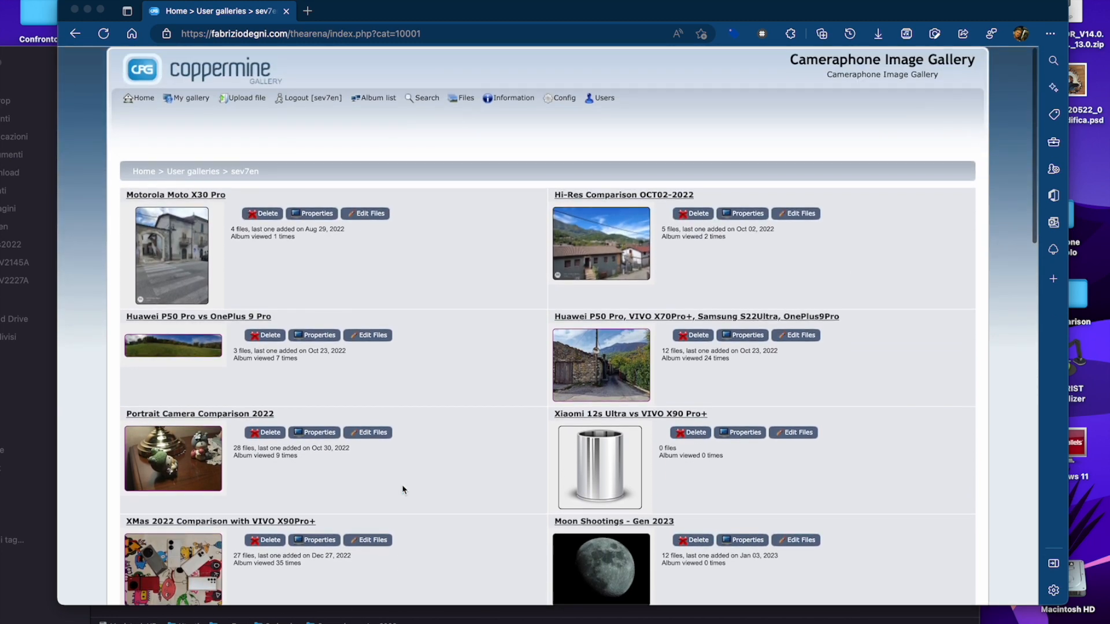
scroll(down, 3)
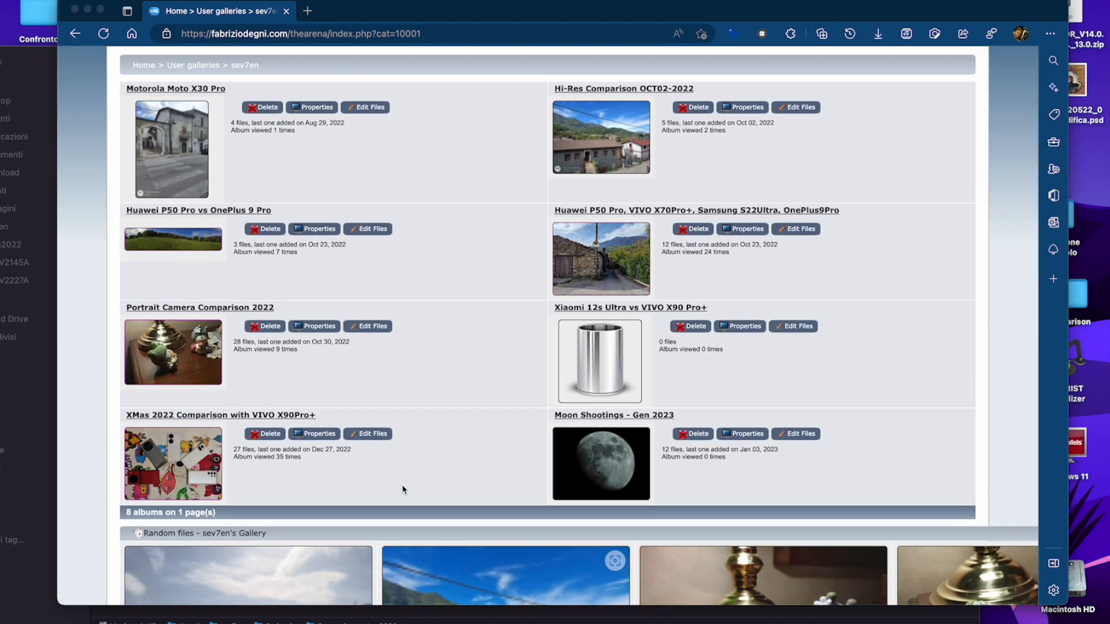
mouse_move(277, 199)
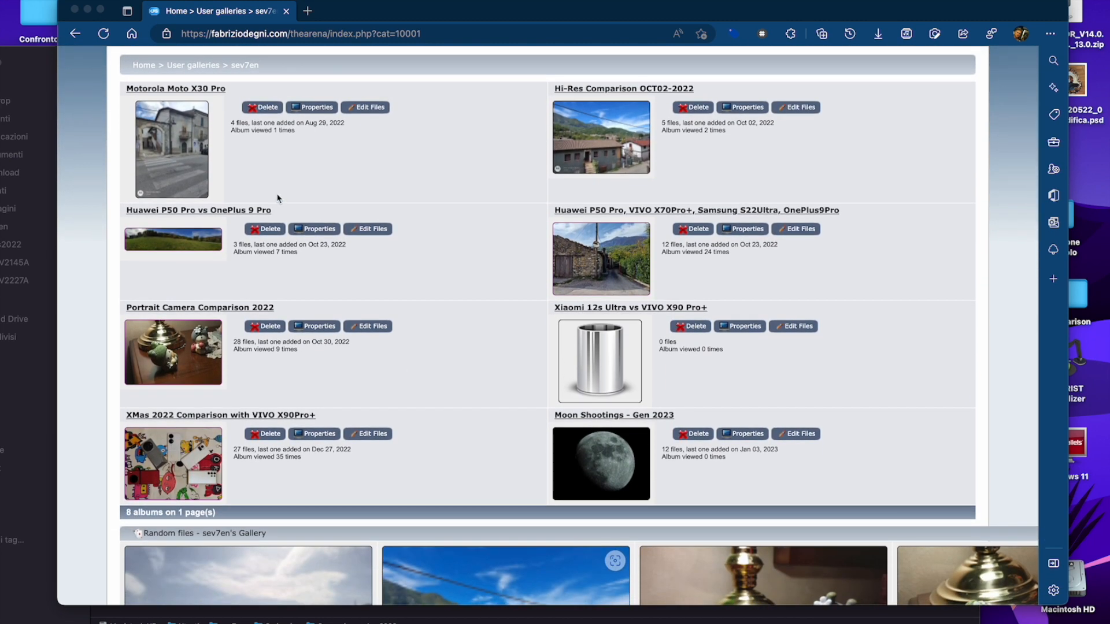
scroll(up, 3)
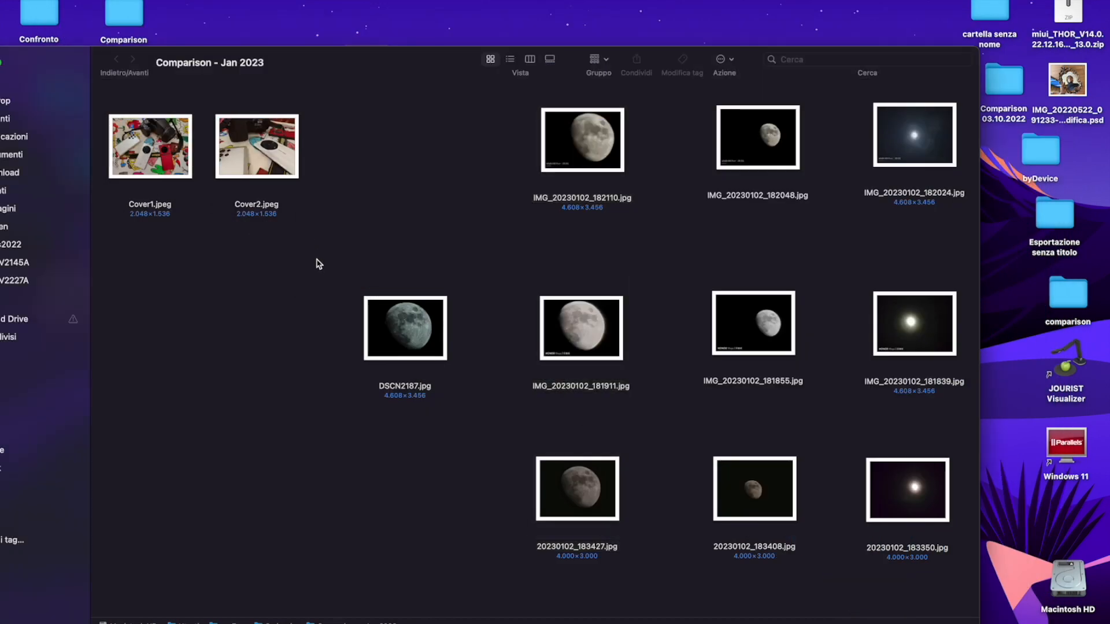
Step: Open Cover1.jpeg, the photo of the phones and Nikon camera, in Preview
click(149, 146)
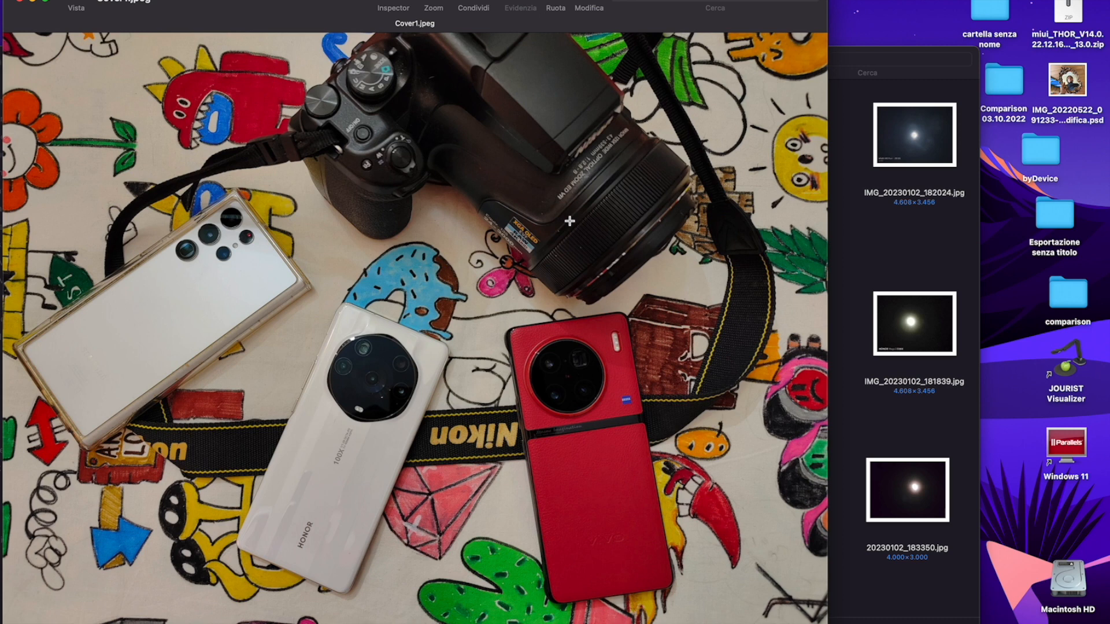
mouse_move(264, 291)
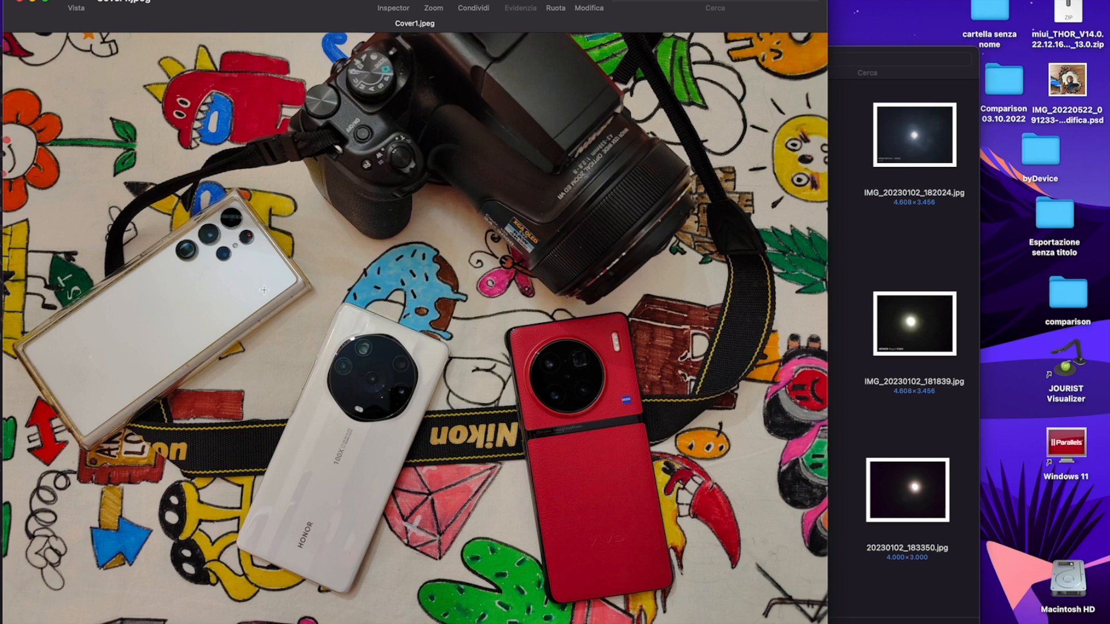
mouse_move(205, 298)
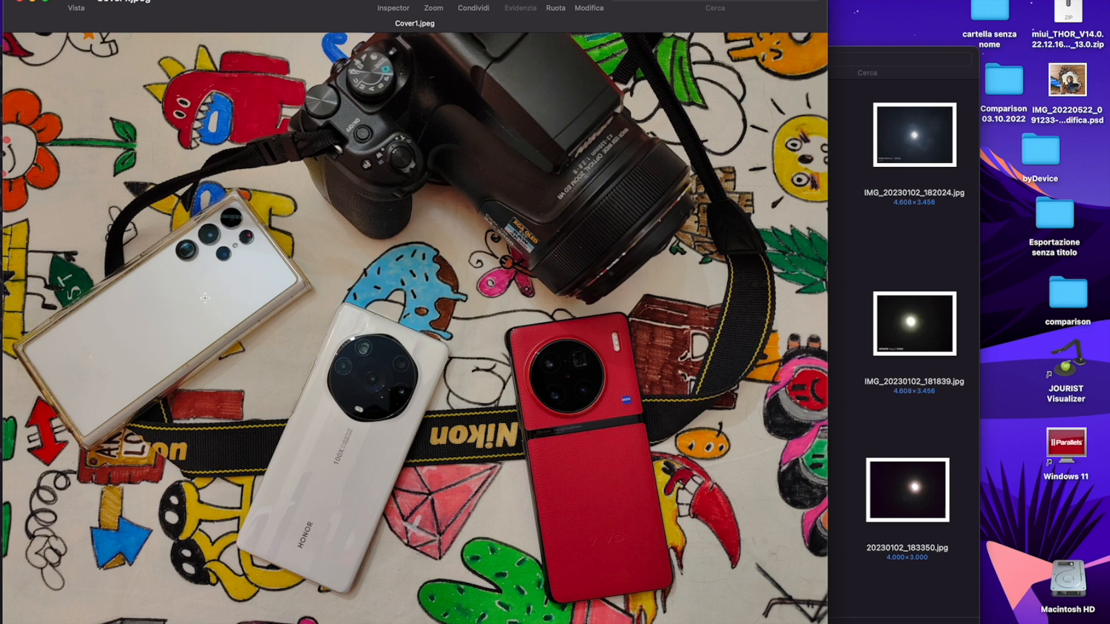
mouse_move(328, 485)
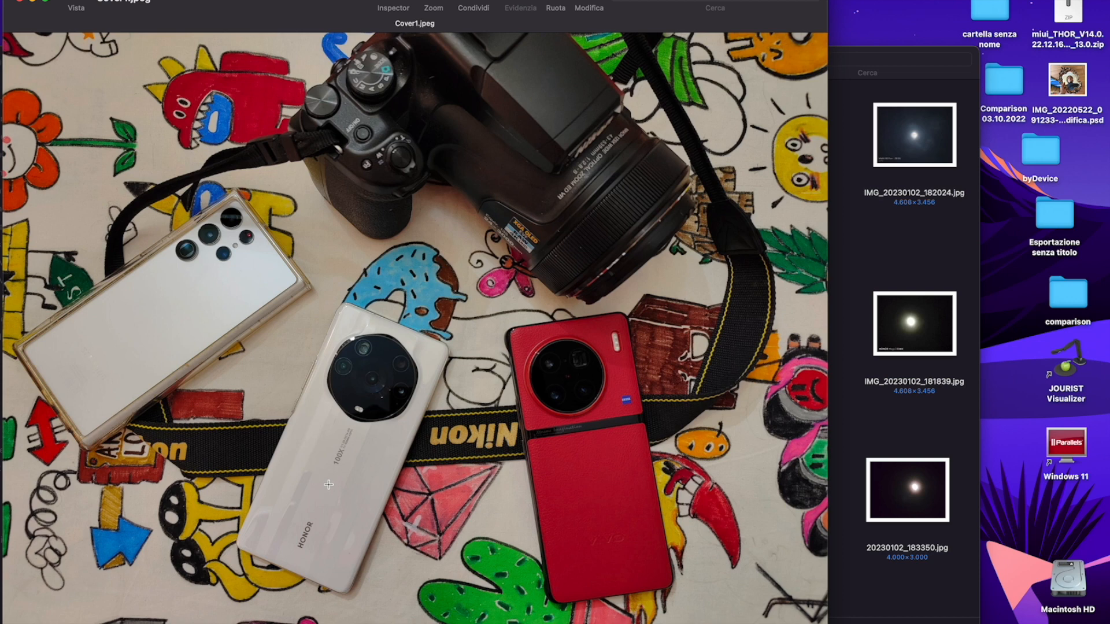
mouse_move(362, 449)
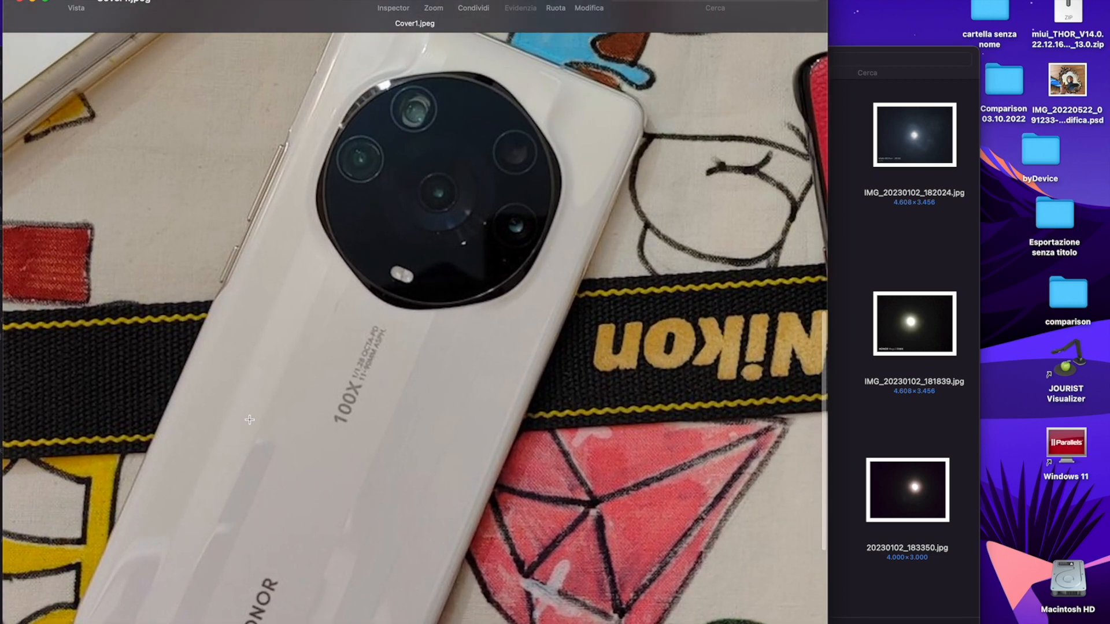
Step: Scroll the view while leaving Cover1.jpeg for the moon-shot folder
scroll(down, 3)
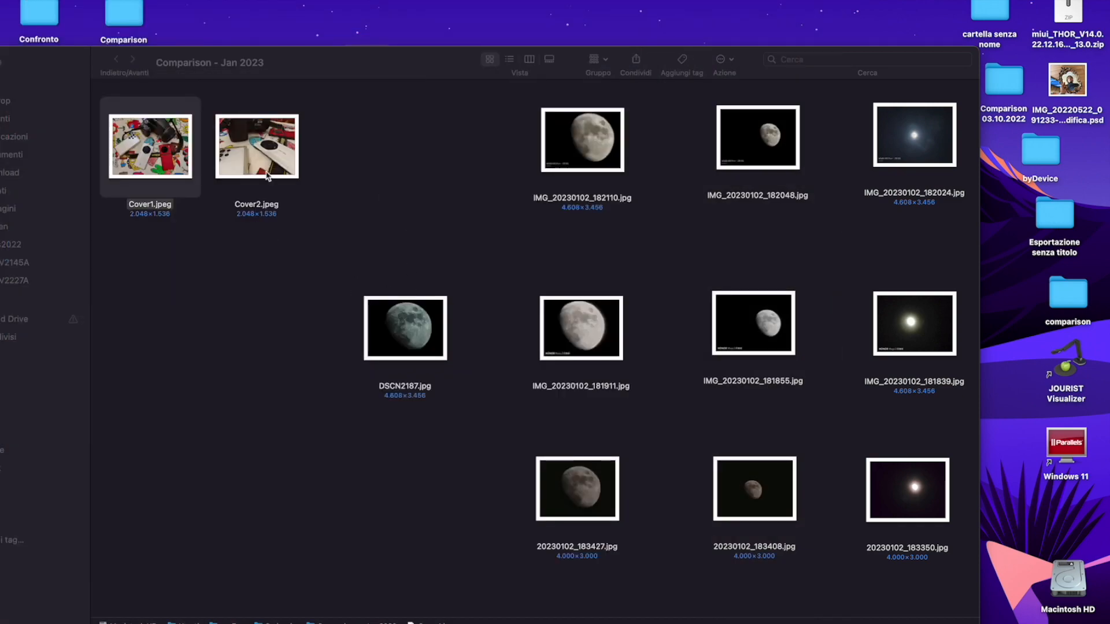
Step: Bring up the Moon Shootings - Gen 2023 album and scroll through its 12 moon photo thumbnails
double_click(256, 145)
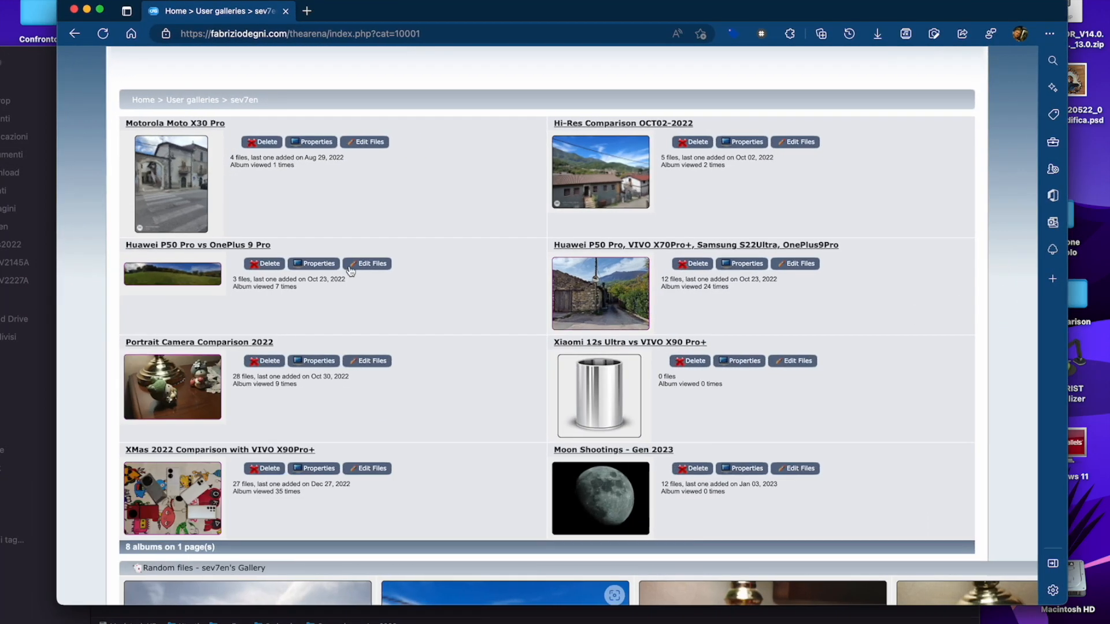
scroll(down, 3)
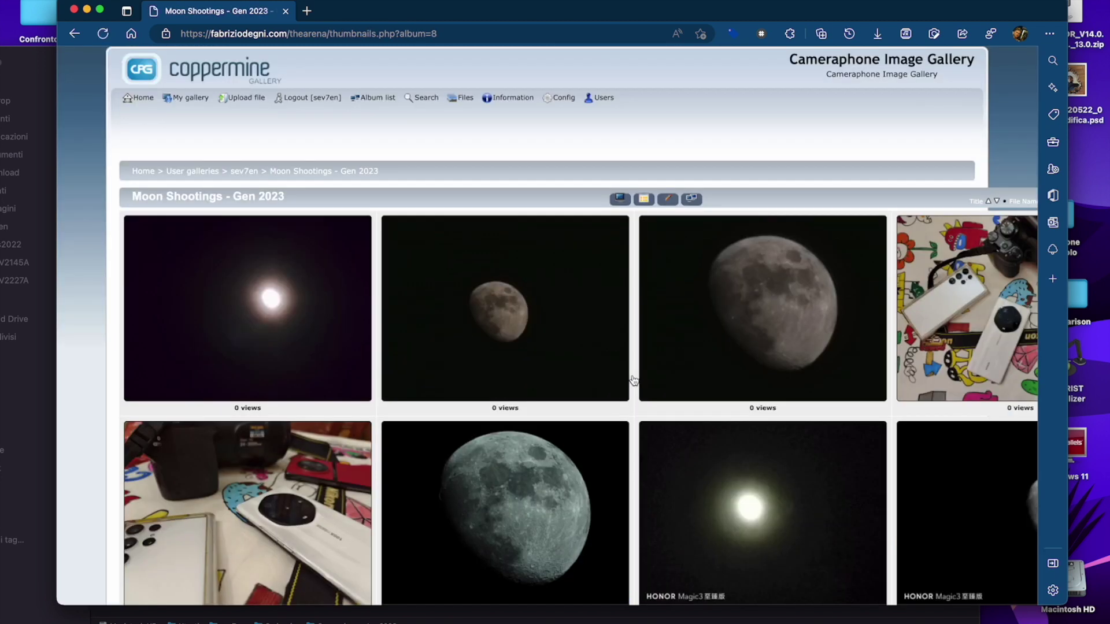
scroll(down, 3)
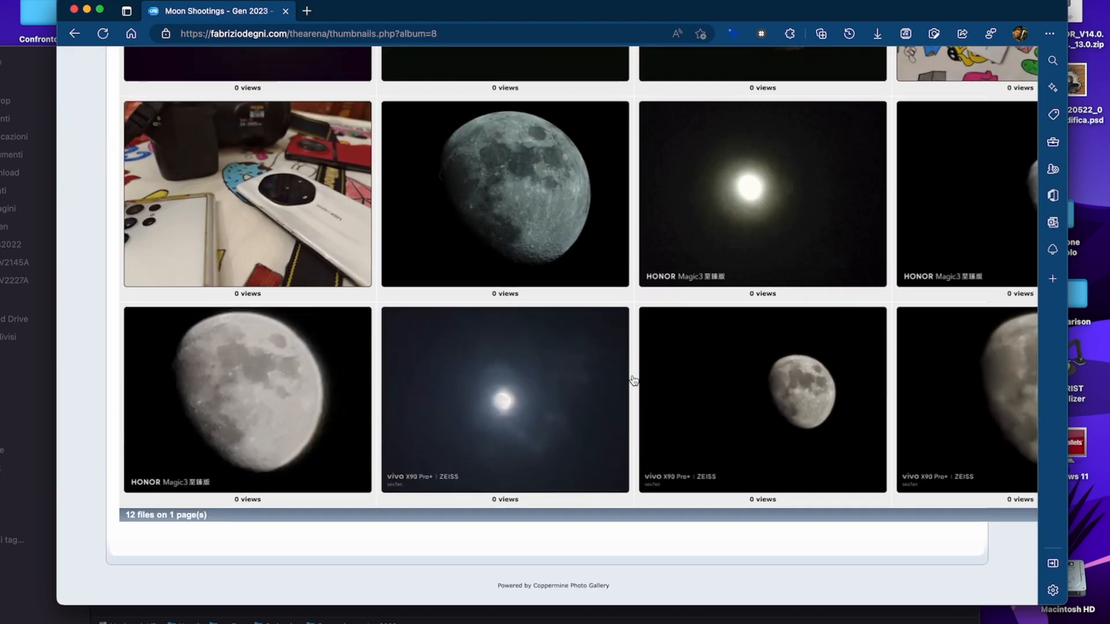
scroll(up, 3)
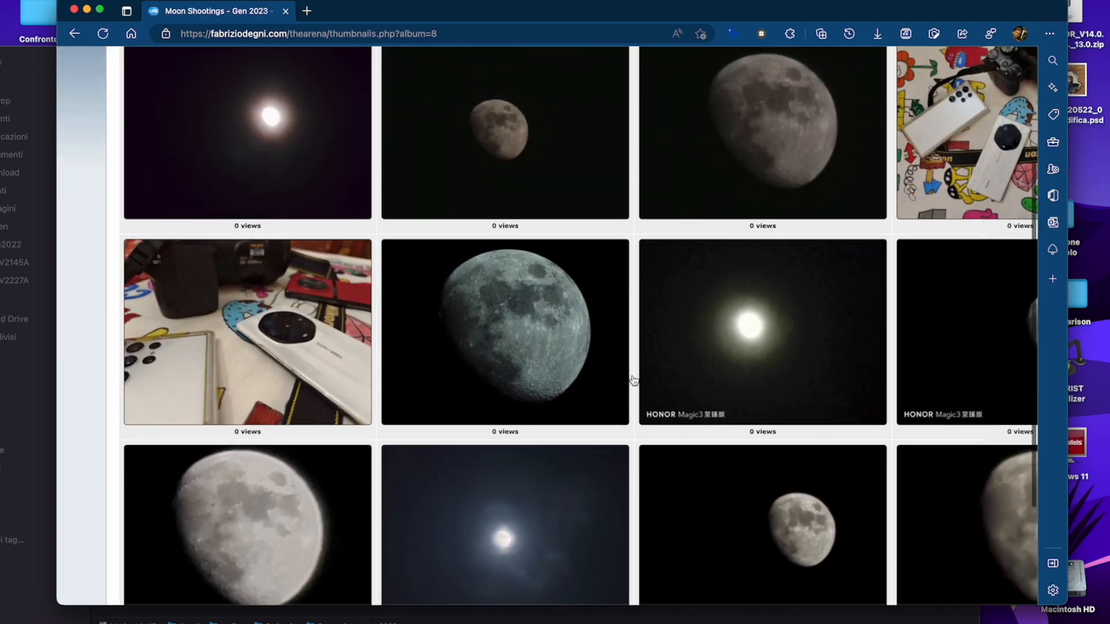
scroll(up, 3)
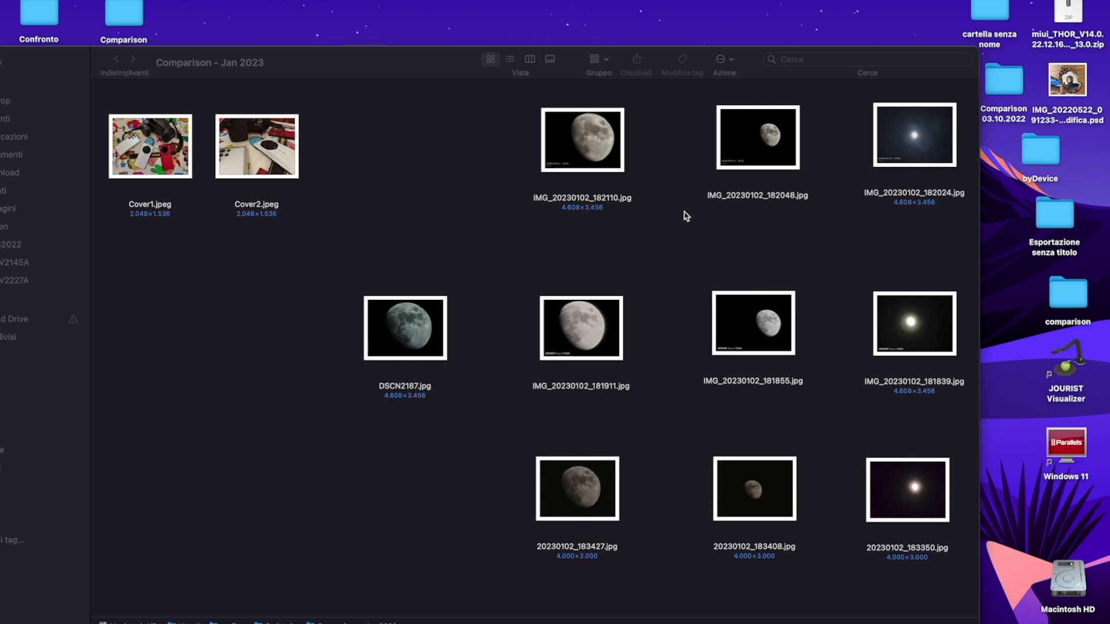
click(582, 139)
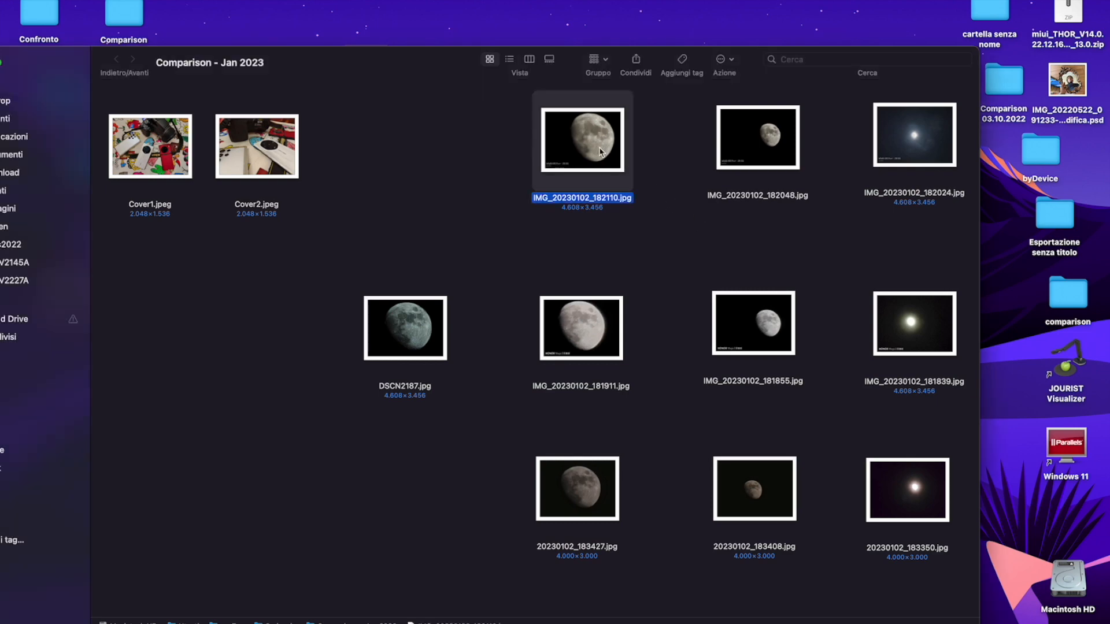
right_click(582, 142)
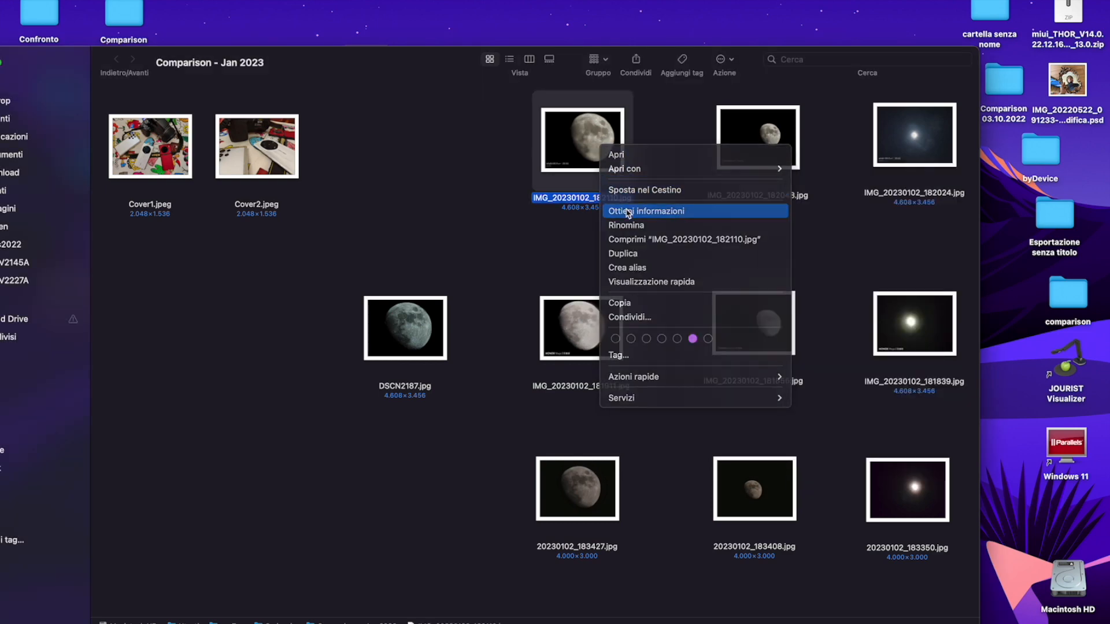
click(646, 211)
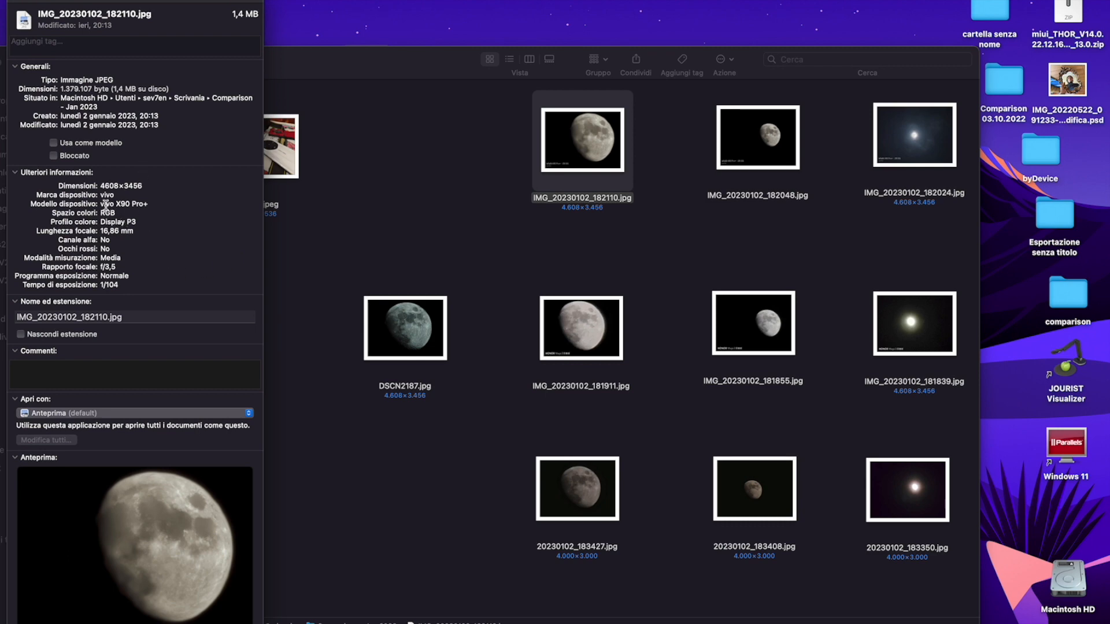
double_click(125, 204)
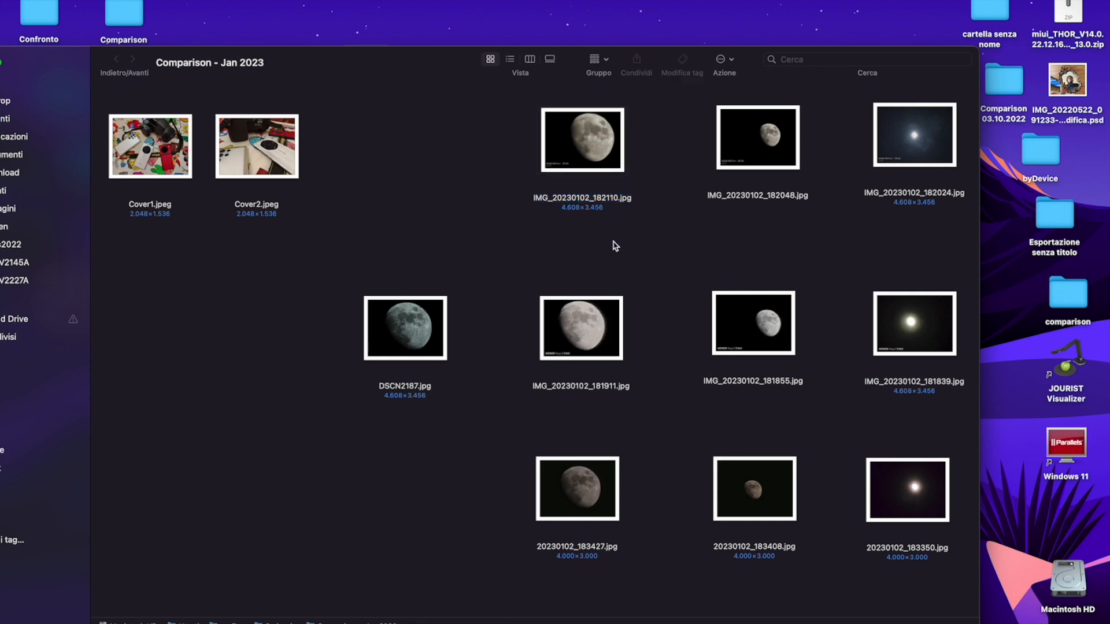
mouse_move(460, 274)
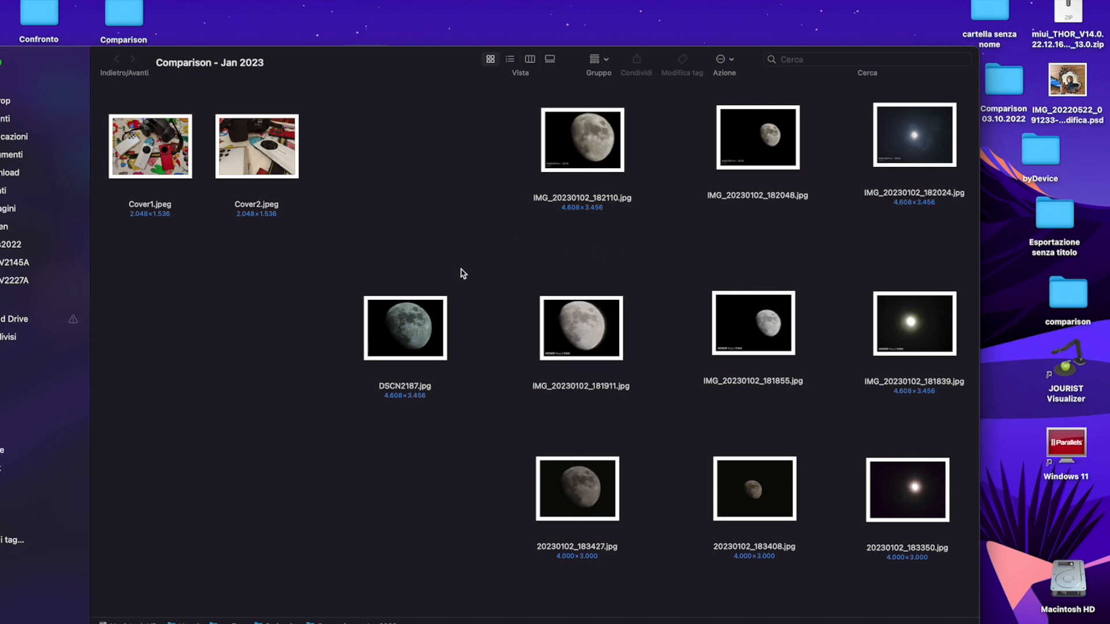
click(404, 327)
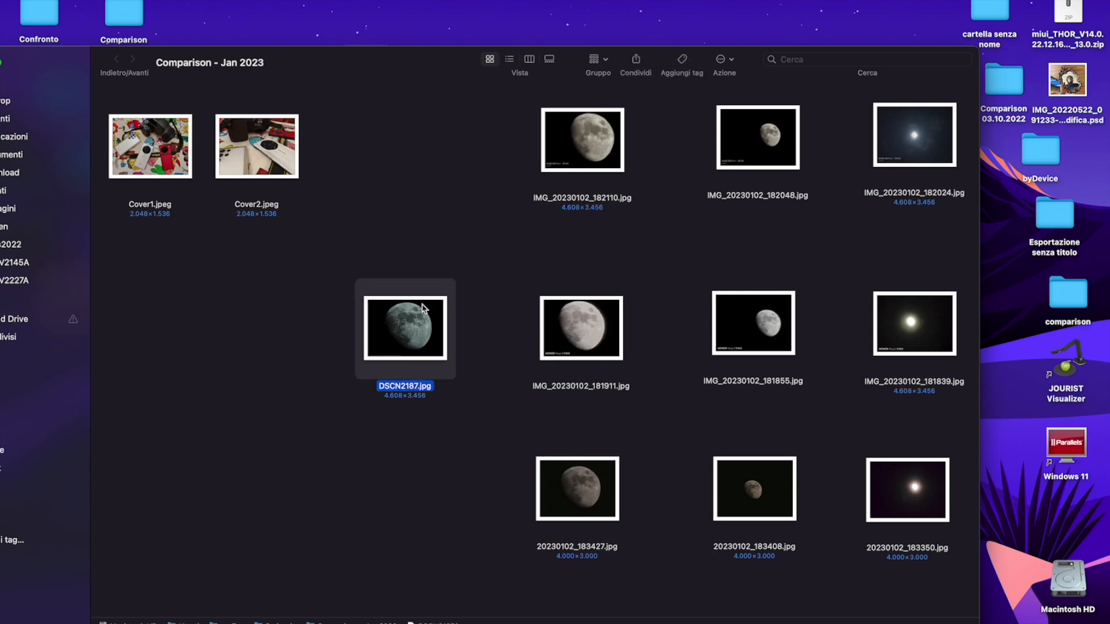
Step: Open DSCN2187.jpg in Preview as the reference, then select IMG_20230102_182110.jpg in the folder
double_click(404, 327)
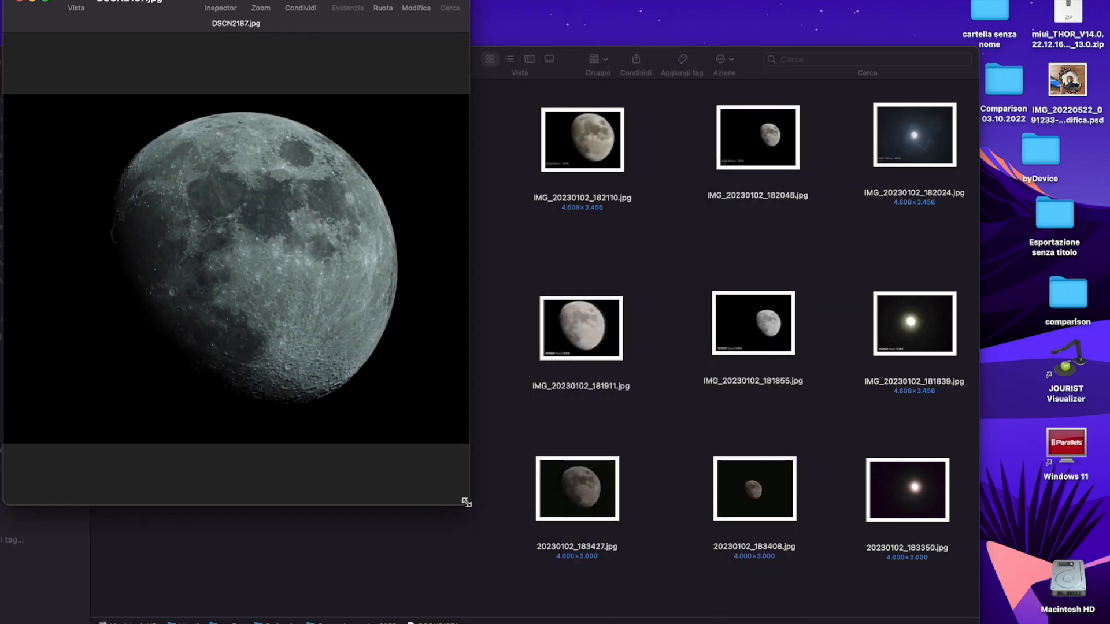
mouse_move(234, 291)
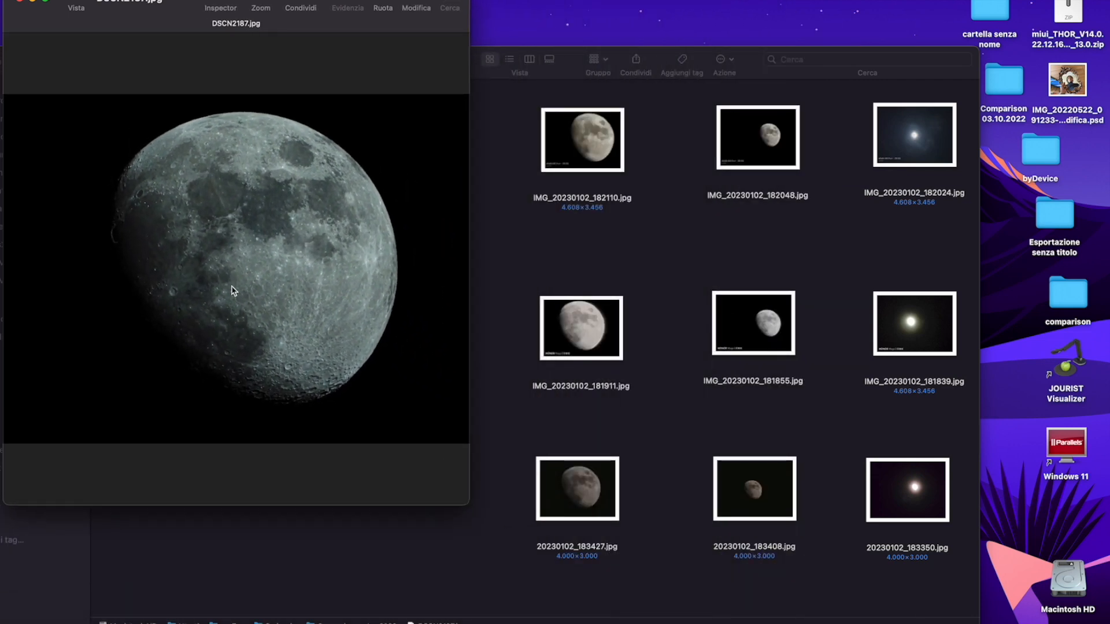
mouse_move(278, 210)
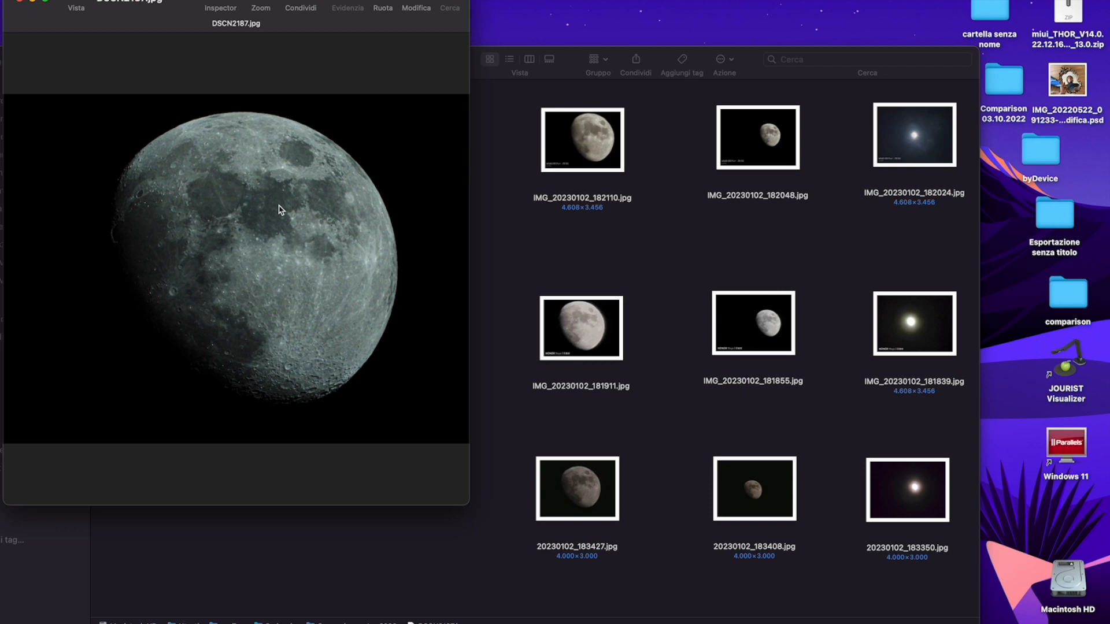
mouse_move(294, 222)
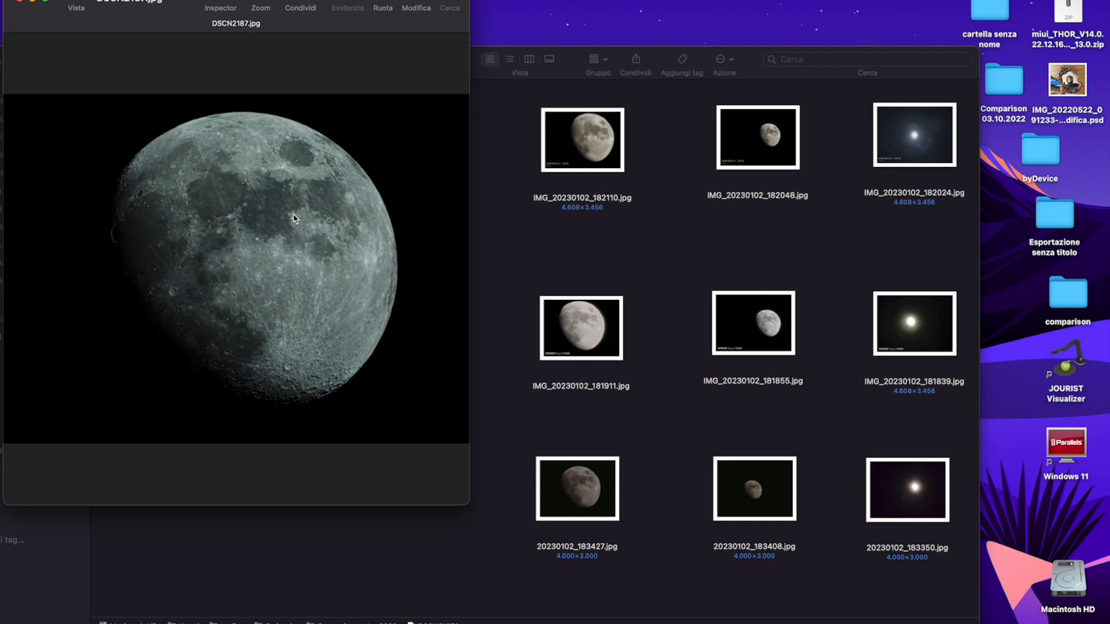
mouse_move(305, 224)
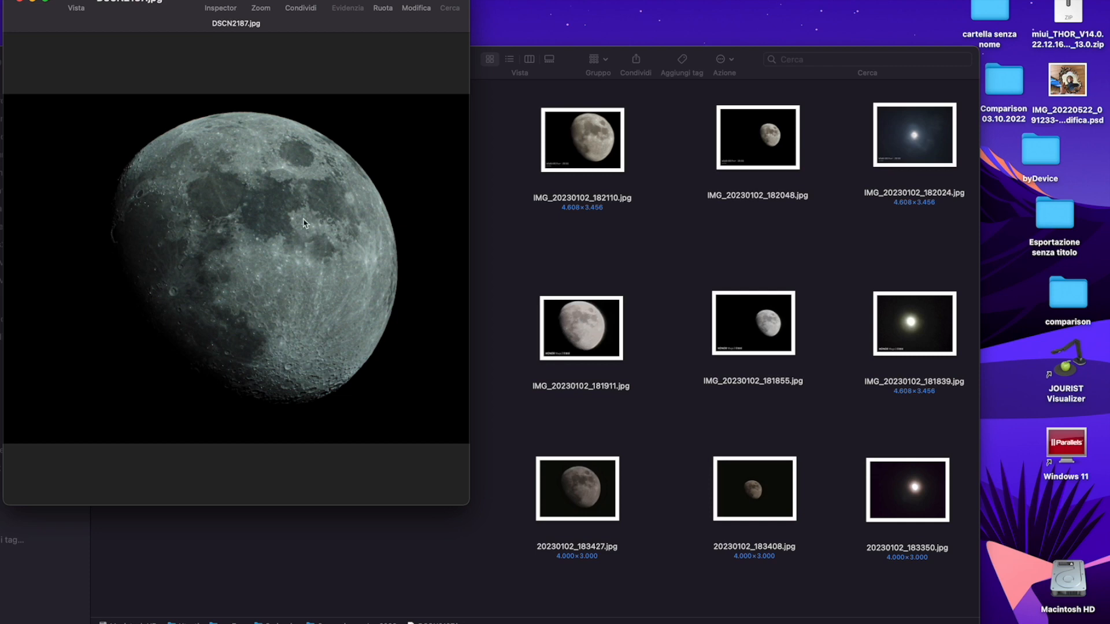
mouse_move(426, 194)
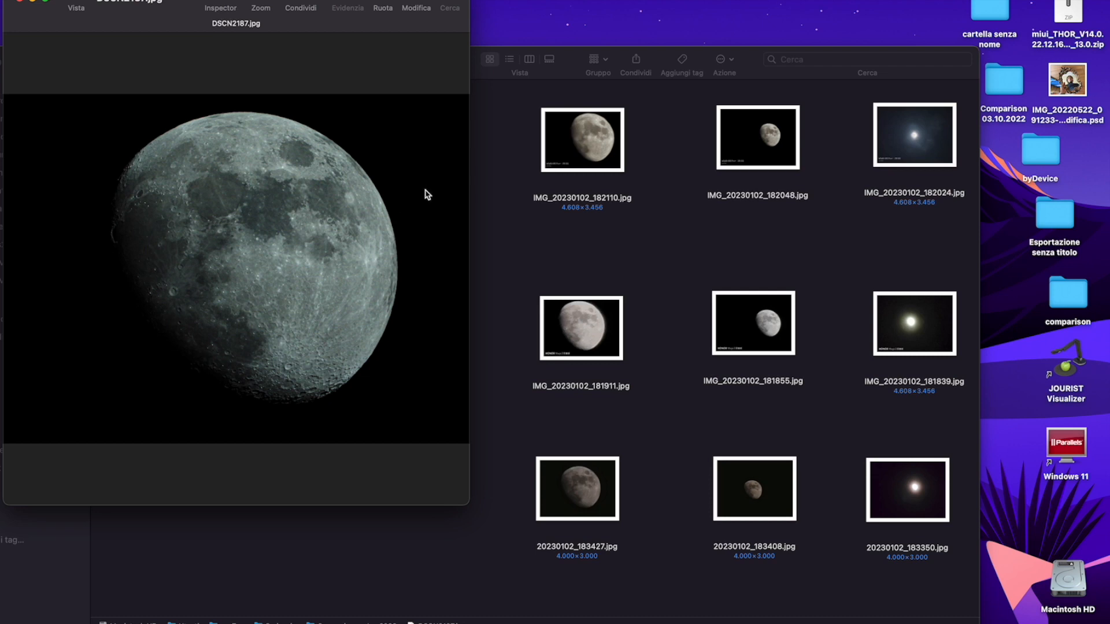
mouse_move(483, 172)
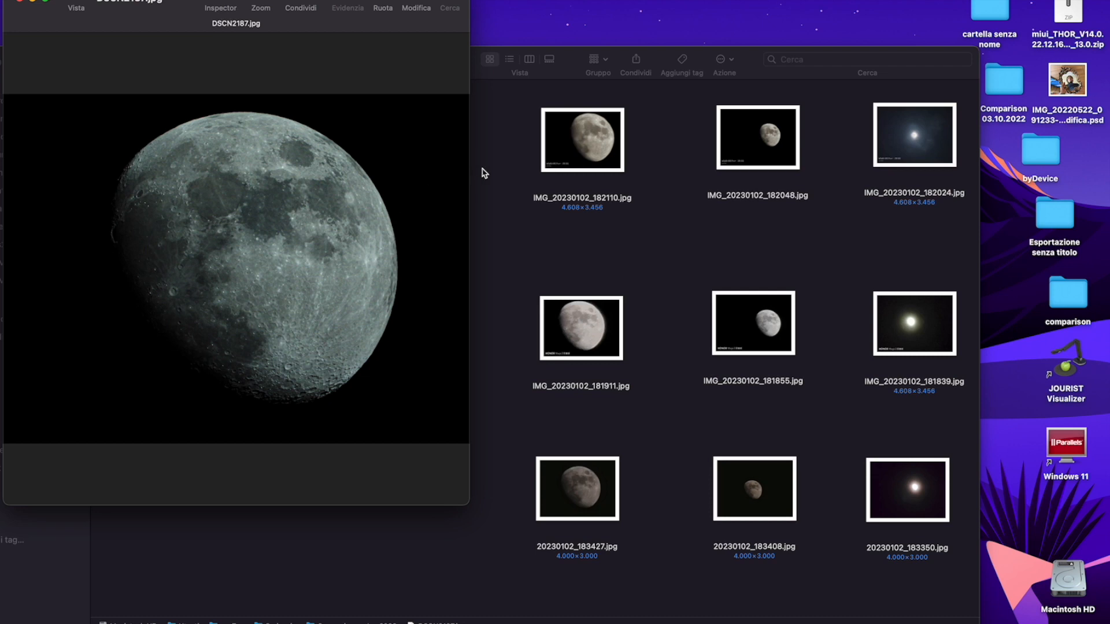
mouse_move(465, 170)
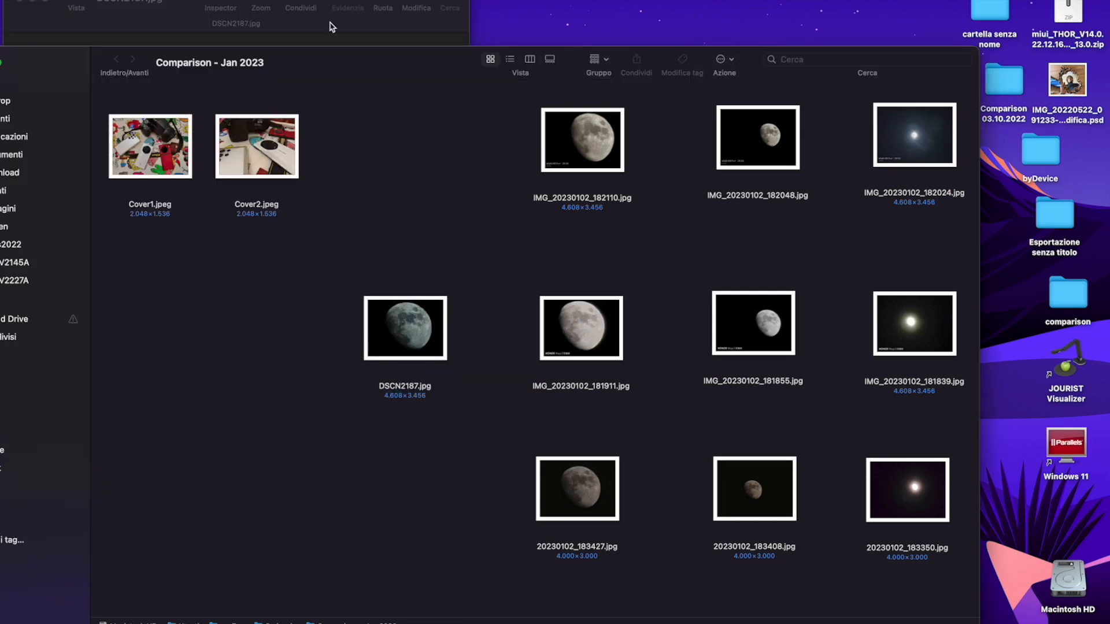
mouse_move(220, 7)
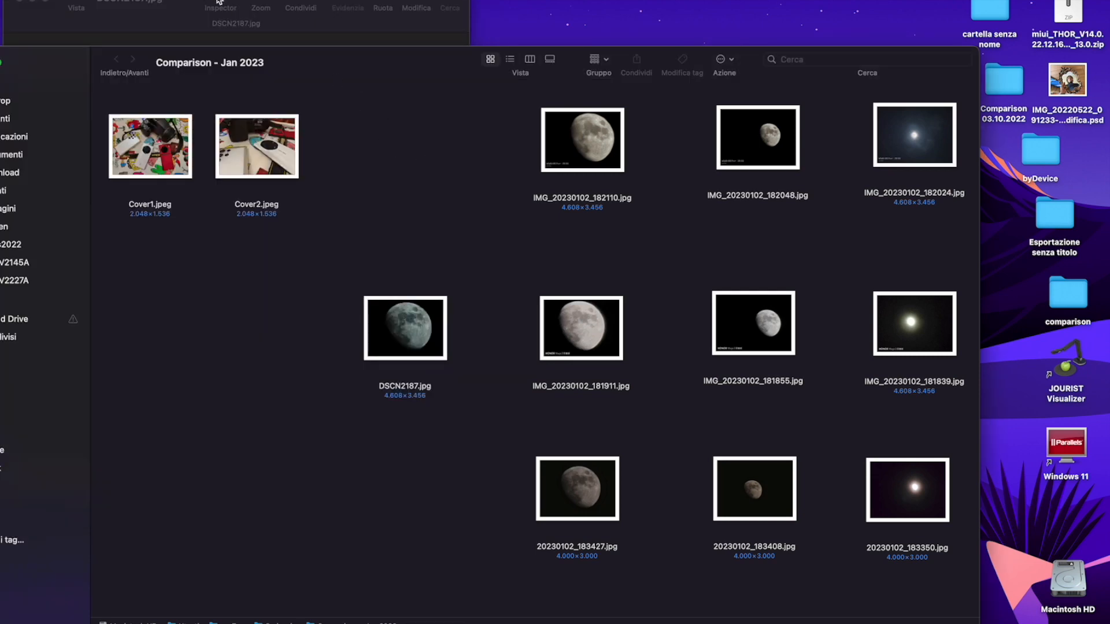
double_click(404, 327)
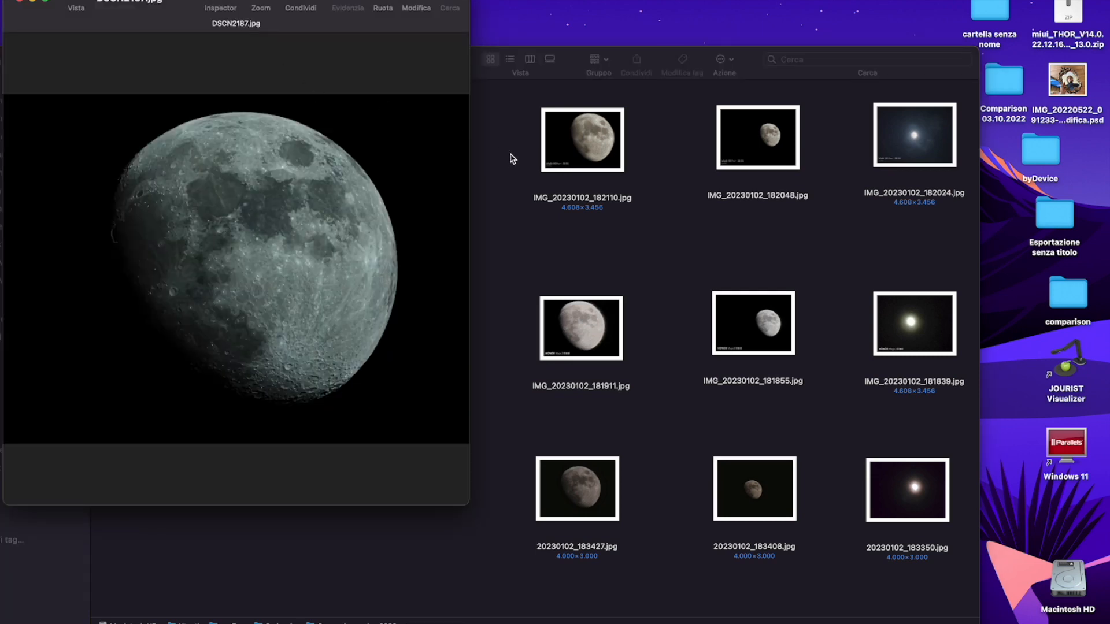
mouse_move(567, 162)
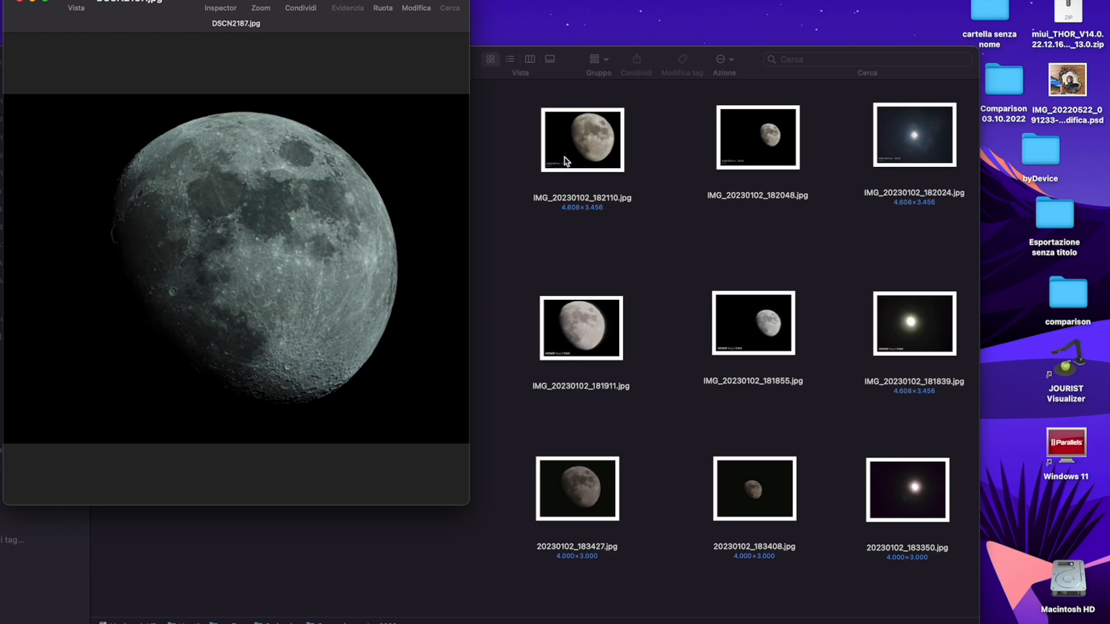
click(581, 139)
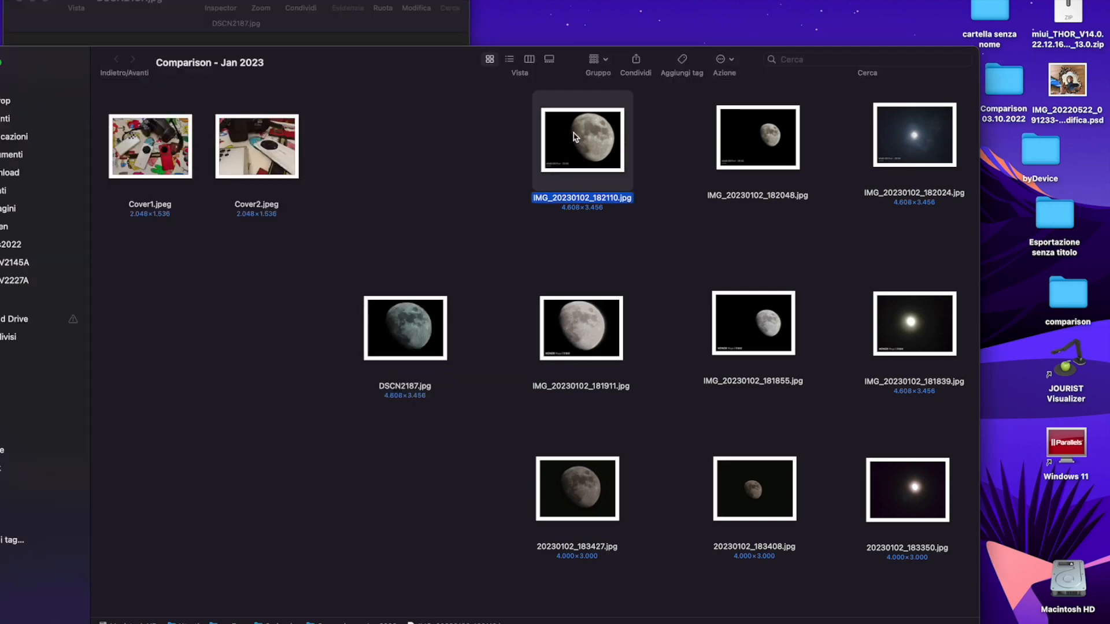
Step: Open IMG_20230102_182110.jpg and another phone moon shot in their own Preview windows
double_click(583, 141)
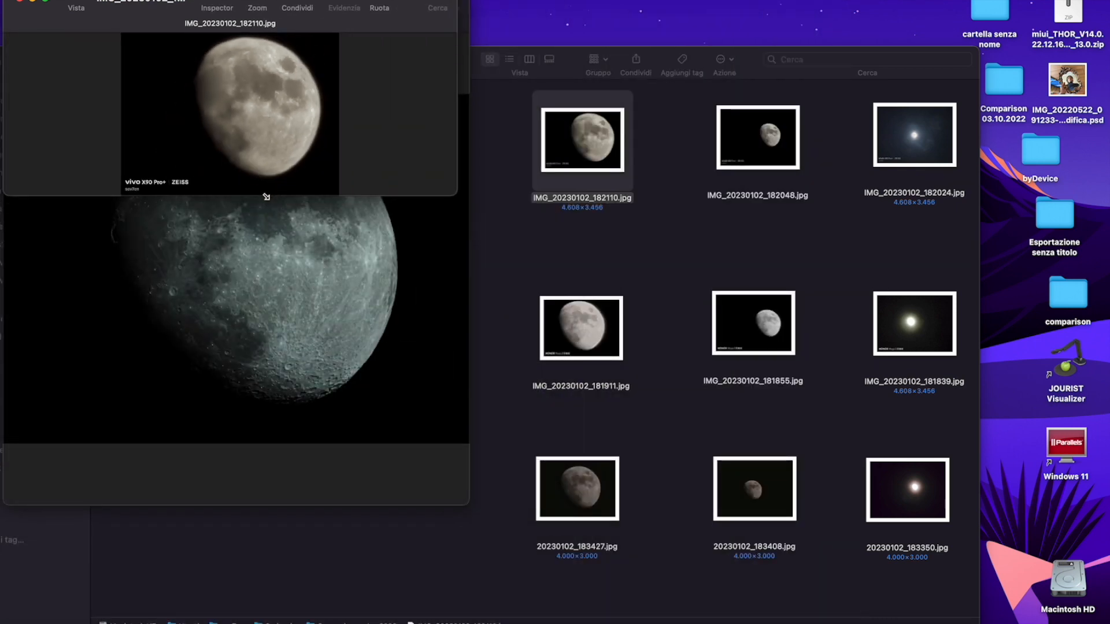
double_click(581, 327)
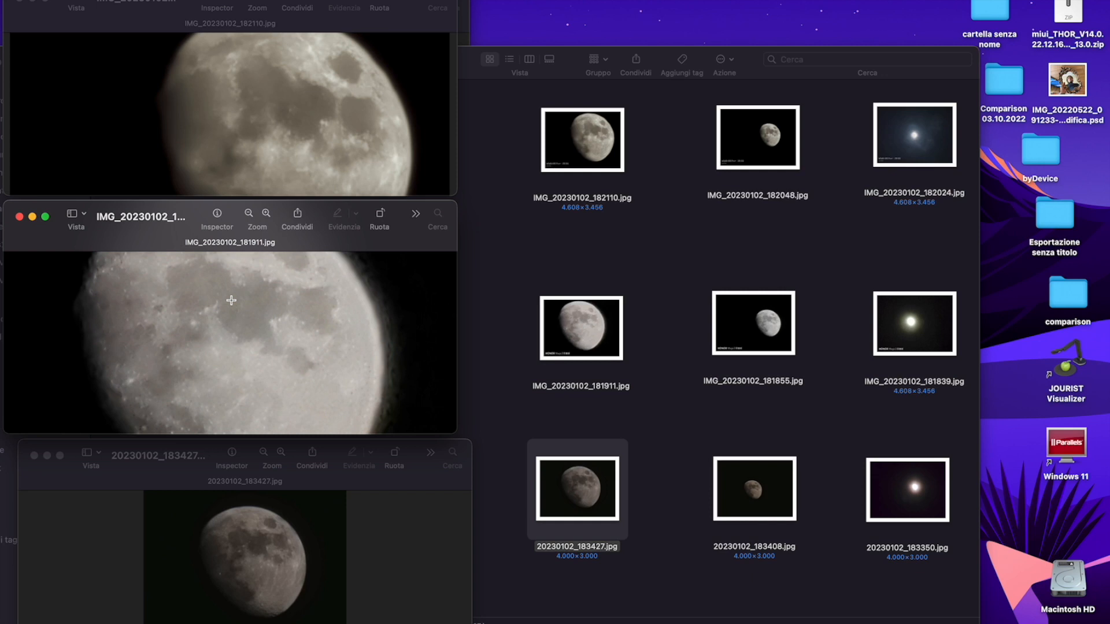
mouse_move(252, 354)
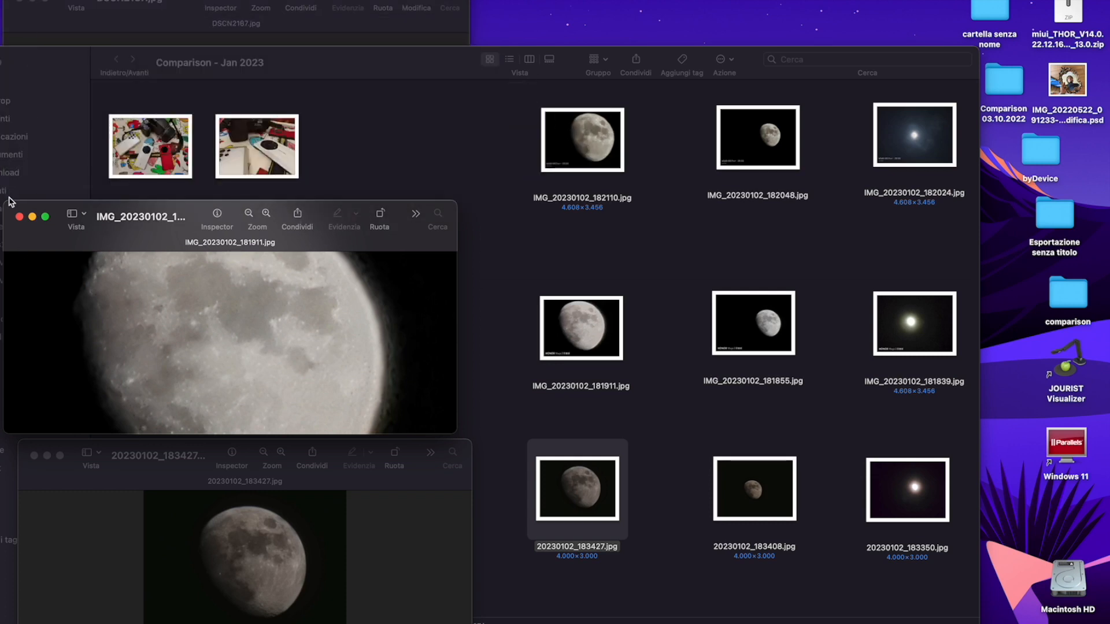
Step: Bring the Comparison - Jan 2023 folder forward and select 20230102_183350.jpg for a quick look
click(19, 216)
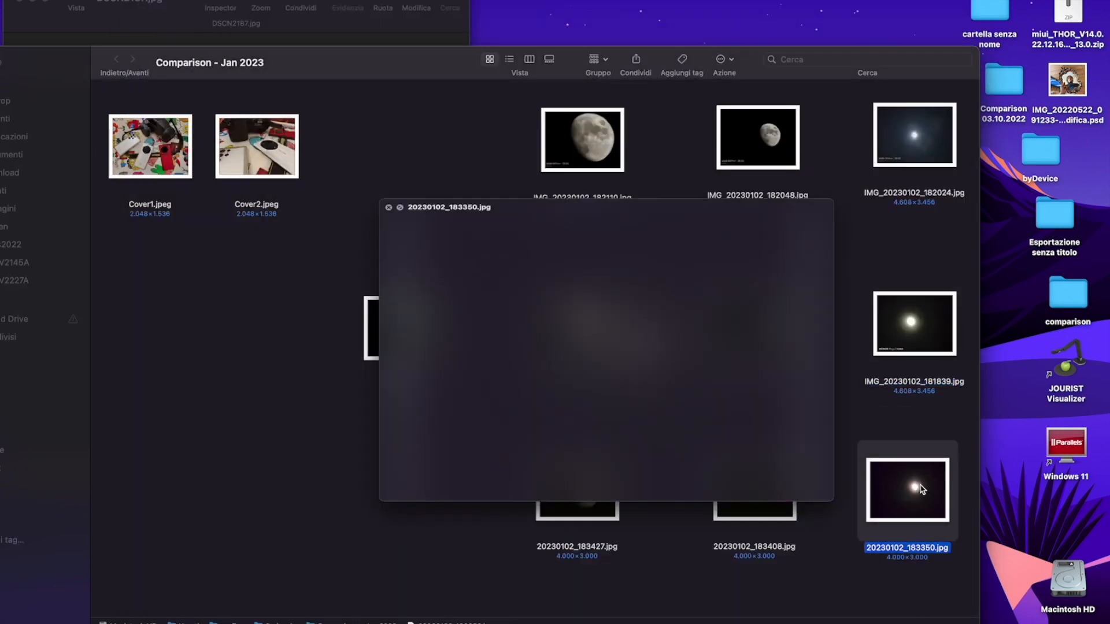
click(754, 489)
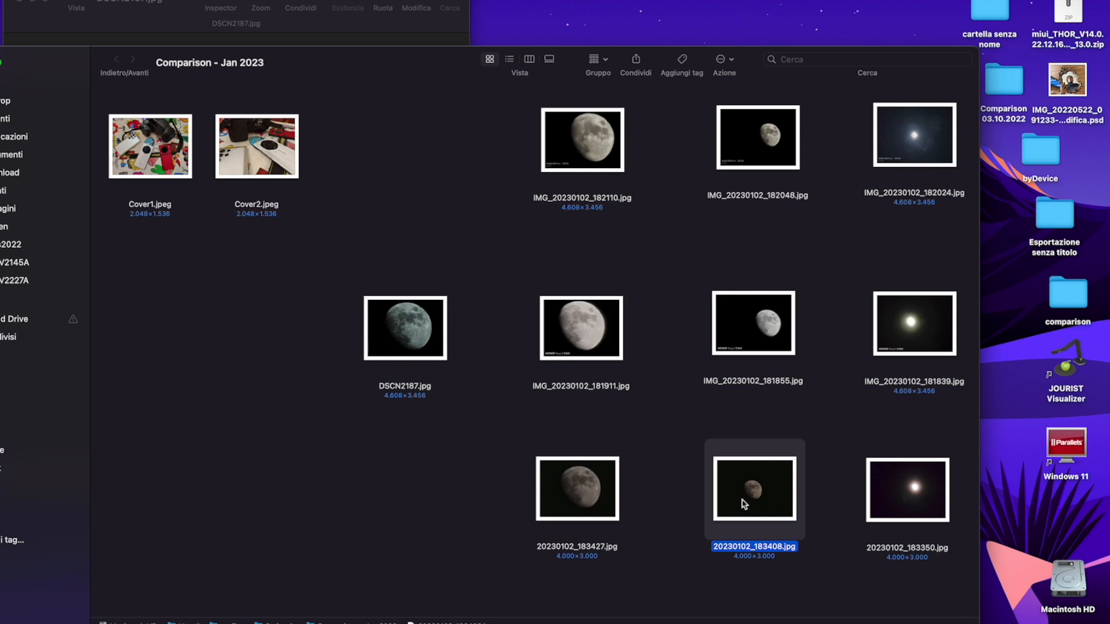
mouse_move(743, 445)
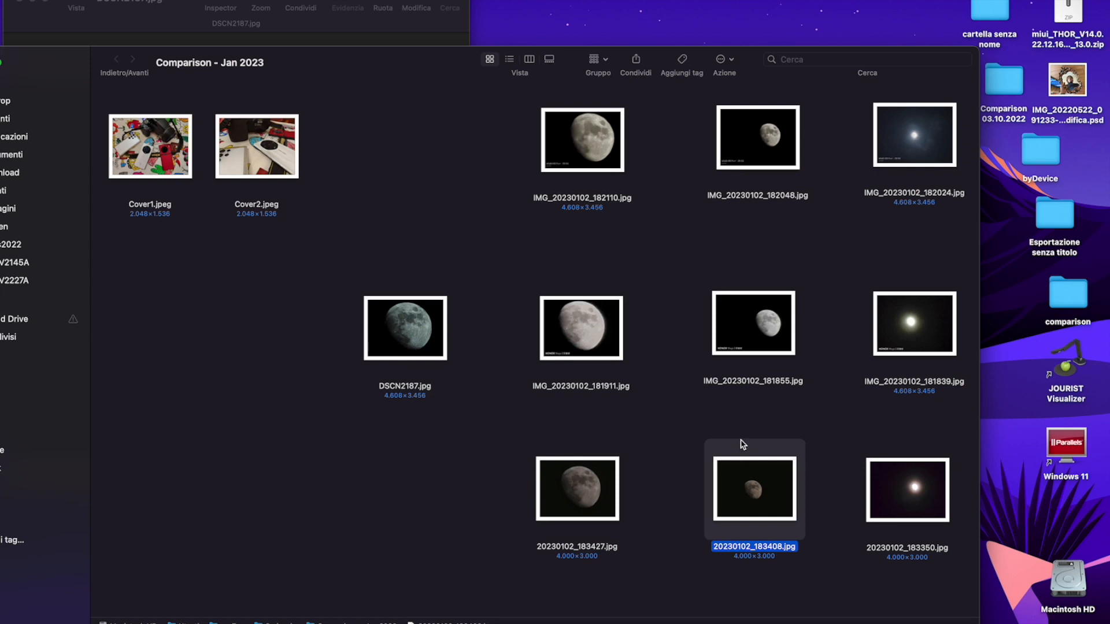
mouse_move(762, 335)
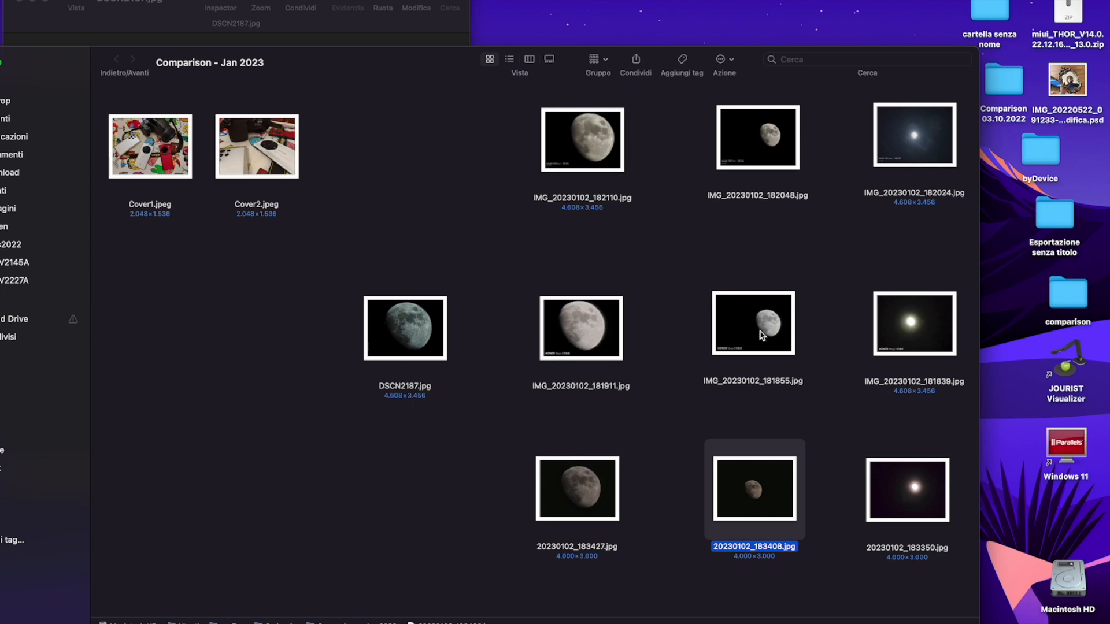
double_click(753, 324)
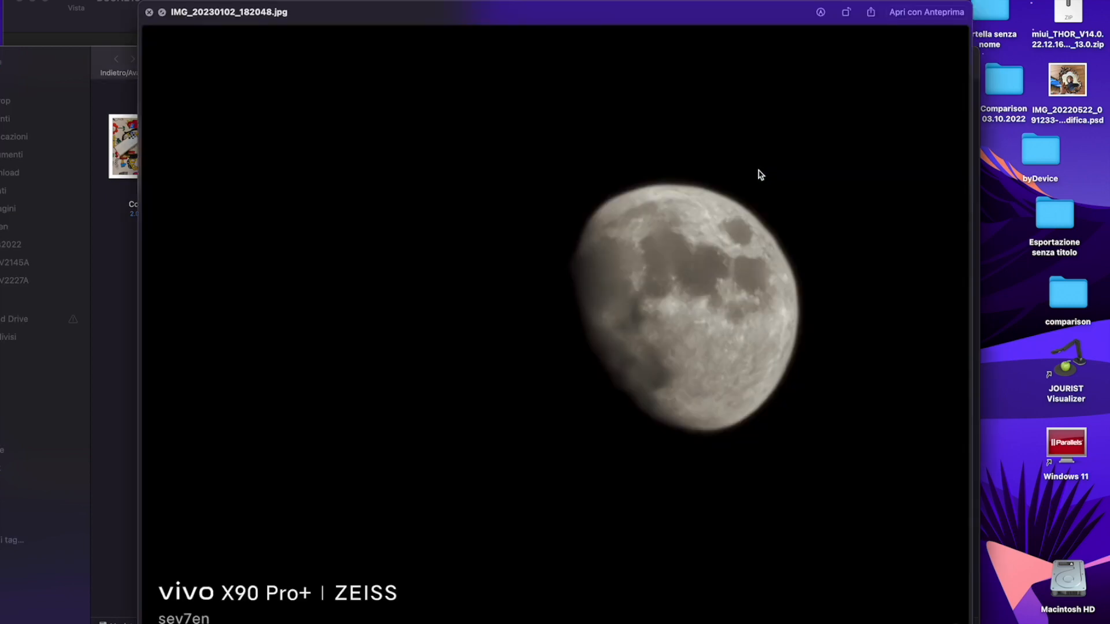
click(149, 12)
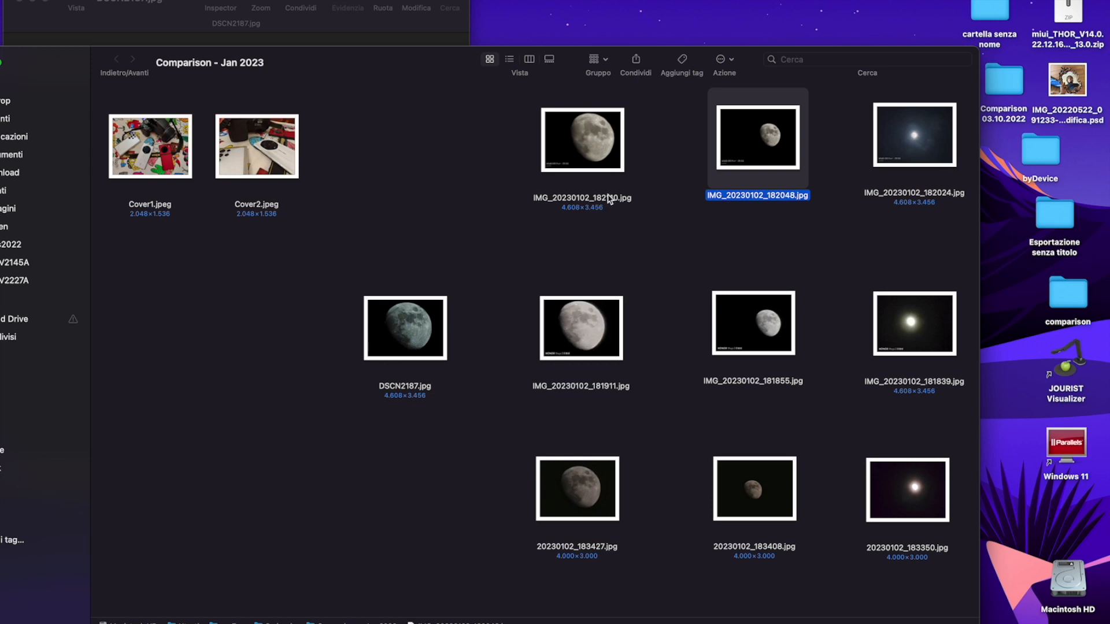
mouse_move(608, 190)
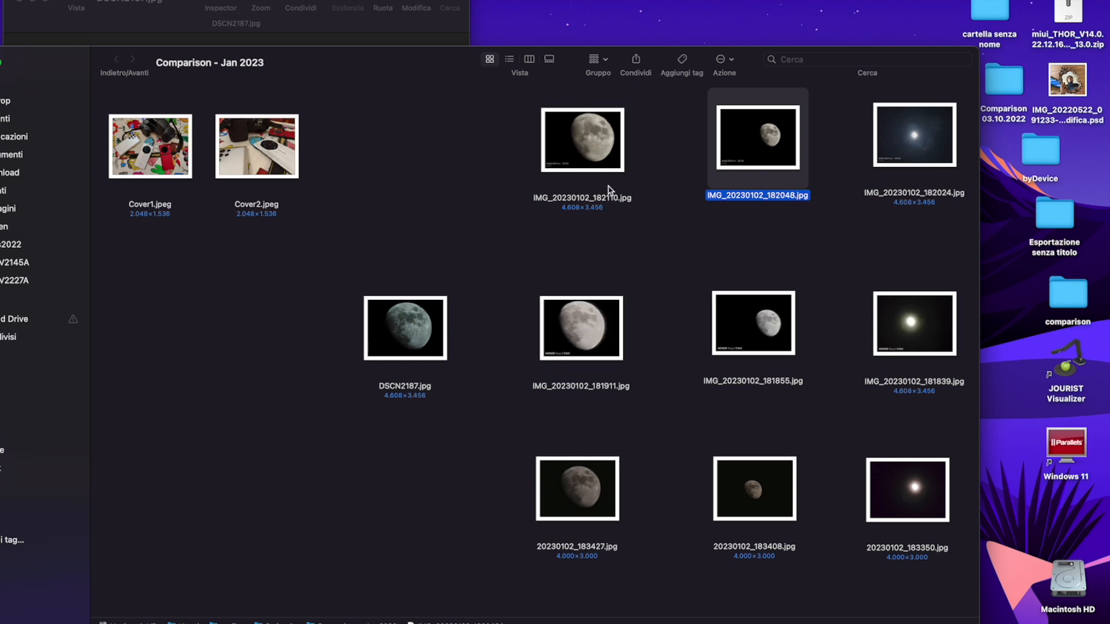
mouse_move(769, 382)
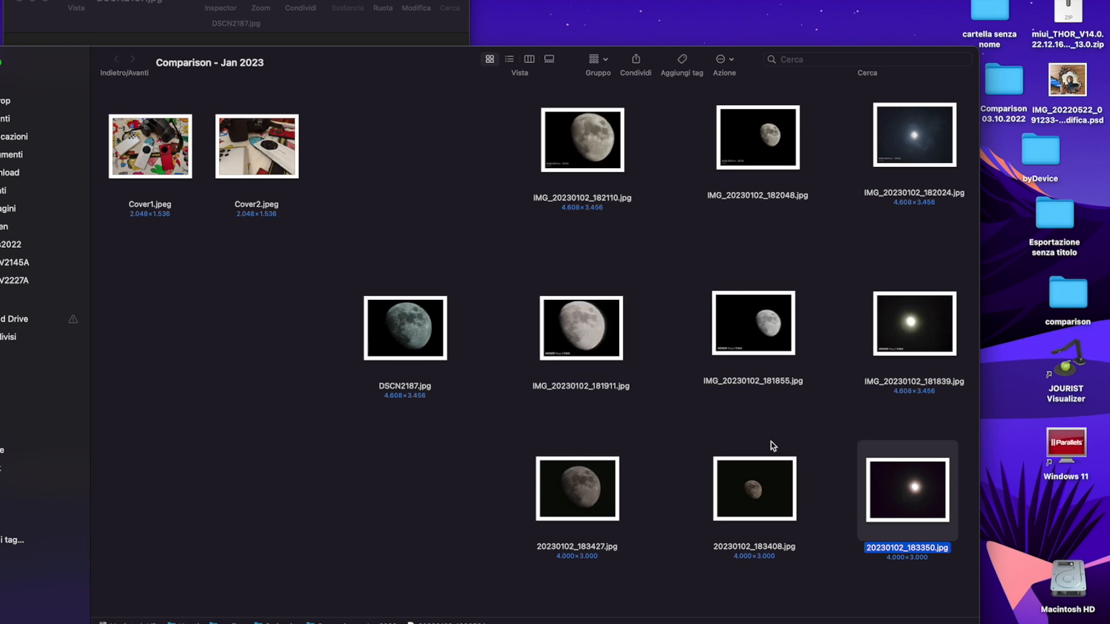
mouse_move(757, 335)
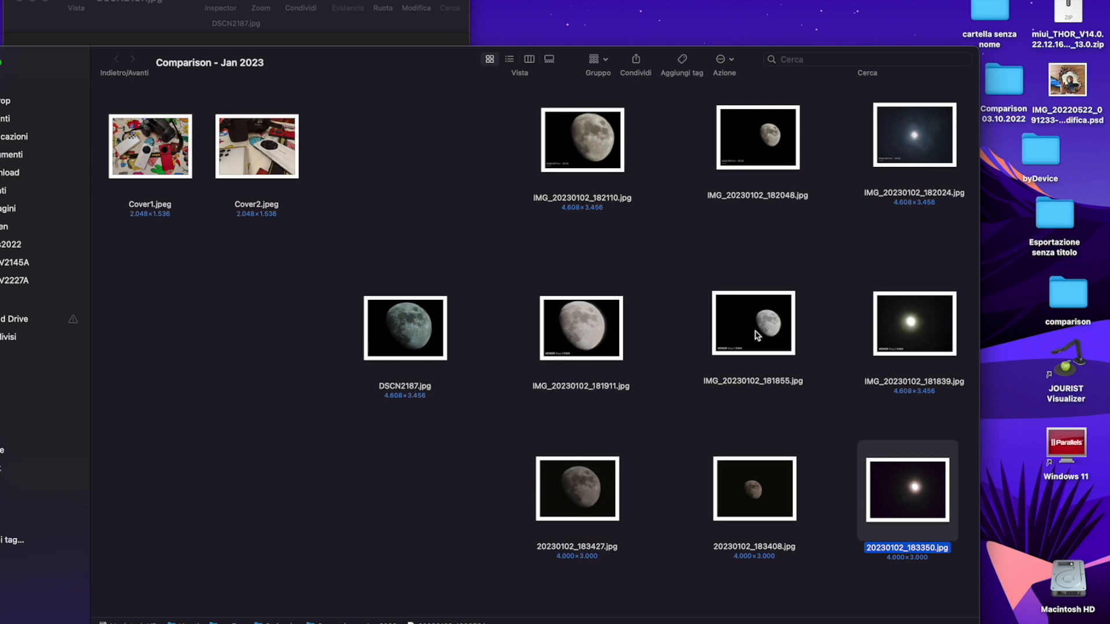
Step: Select the IMG_20230102_182110.jpg vivo moon shot in the folder for closer inspection
click(583, 140)
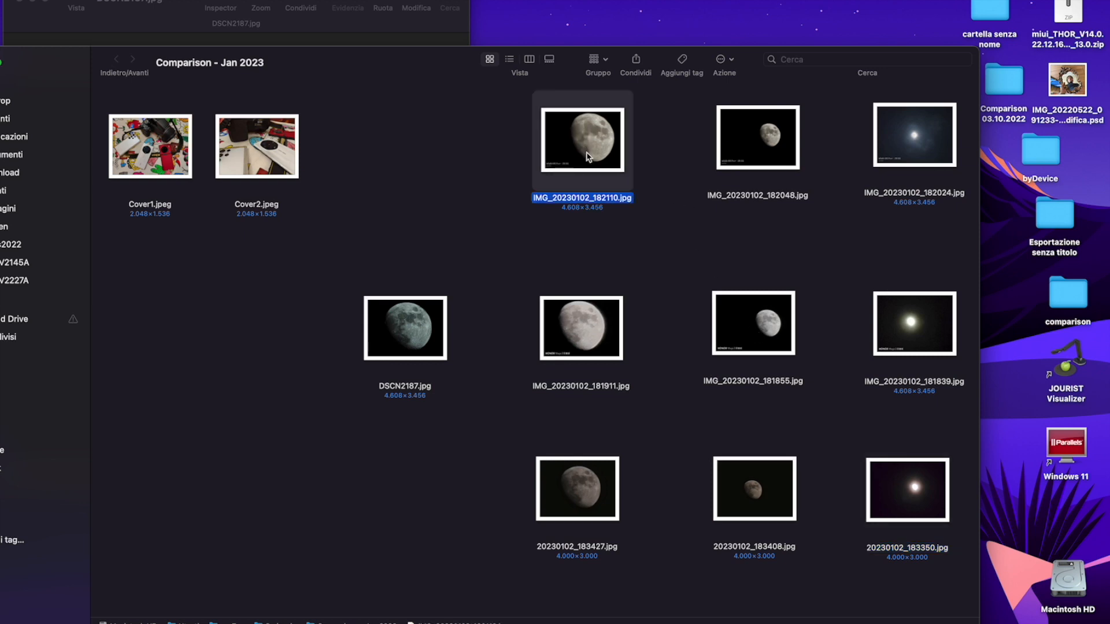
mouse_move(556, 166)
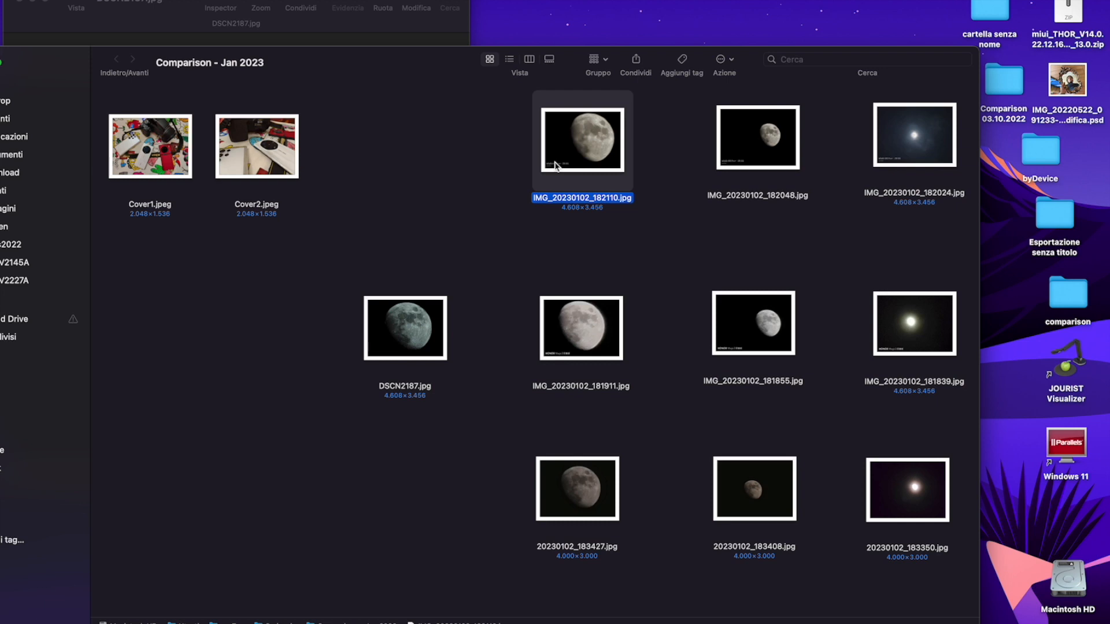
mouse_move(390, 215)
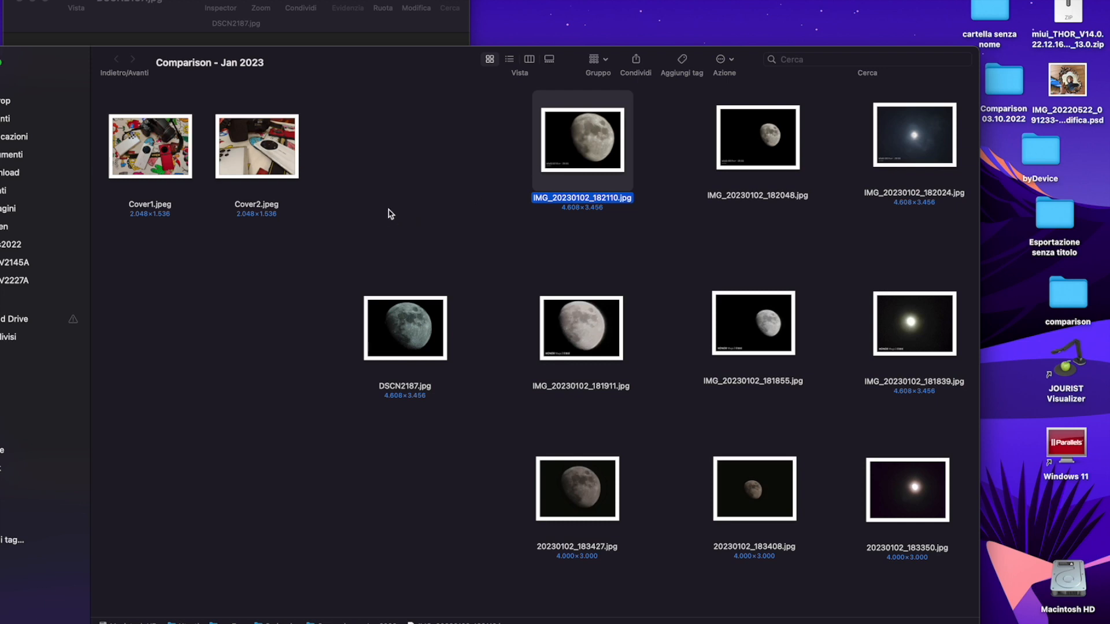
mouse_move(580, 125)
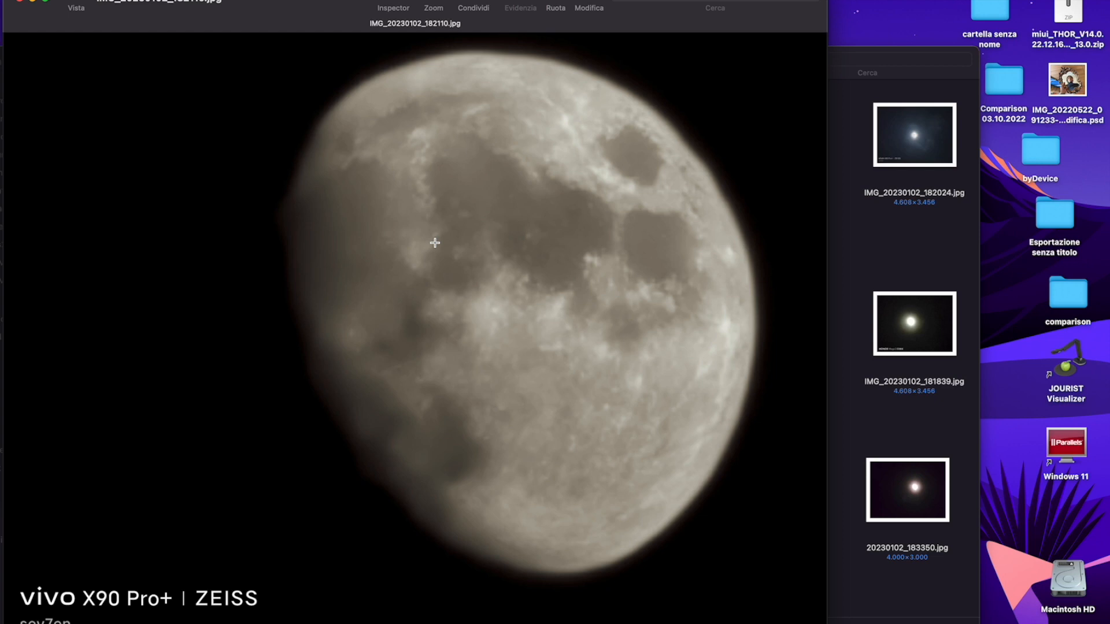
mouse_move(324, 126)
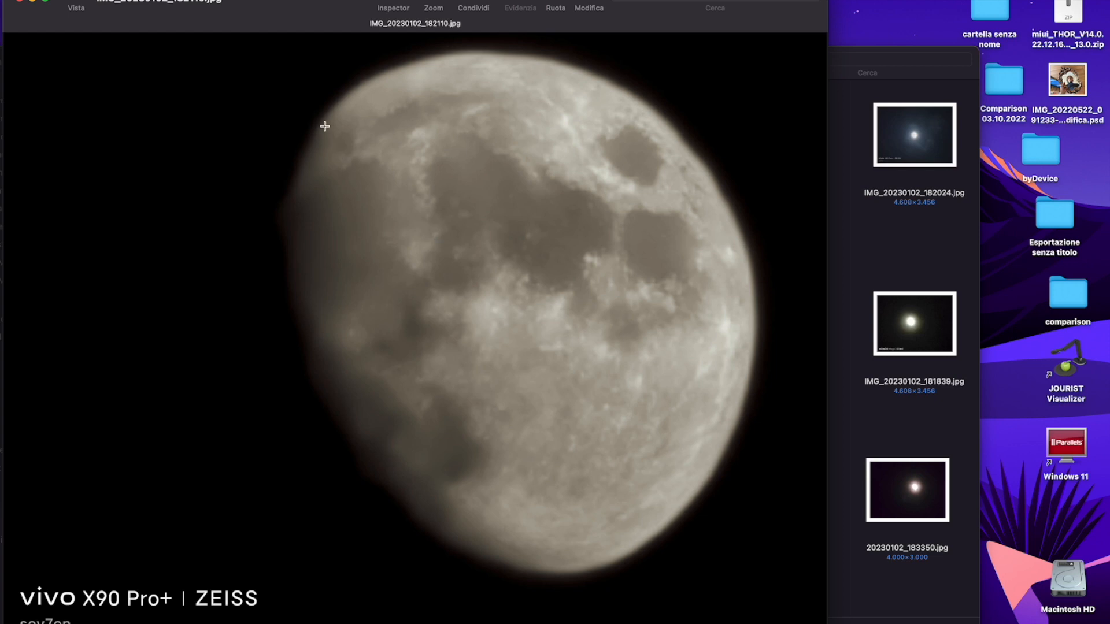
mouse_move(32, 5)
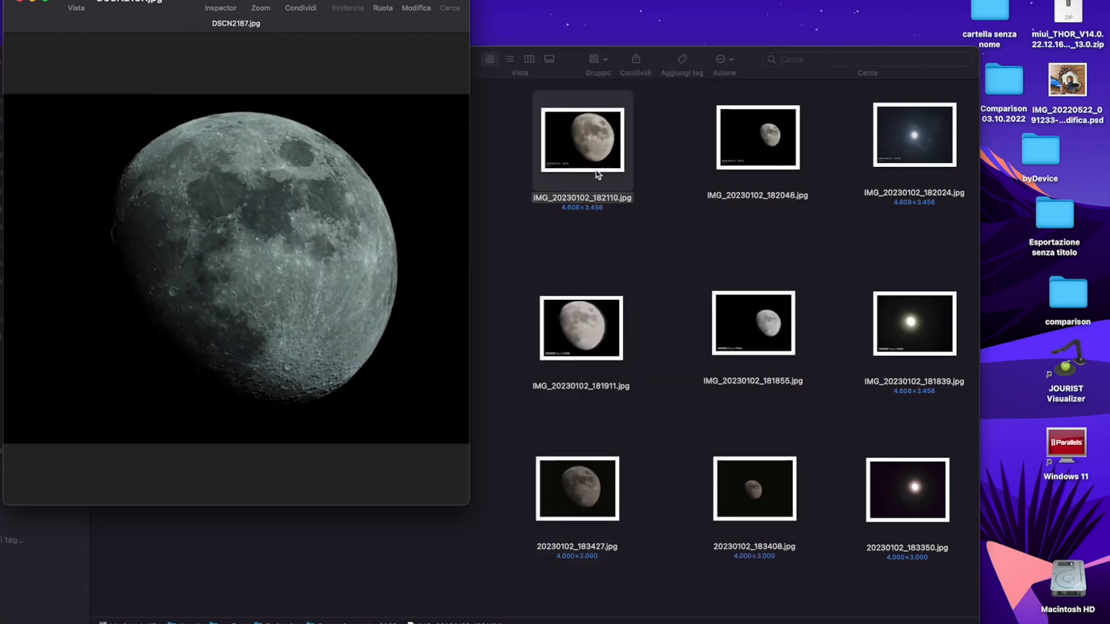
mouse_move(297, 249)
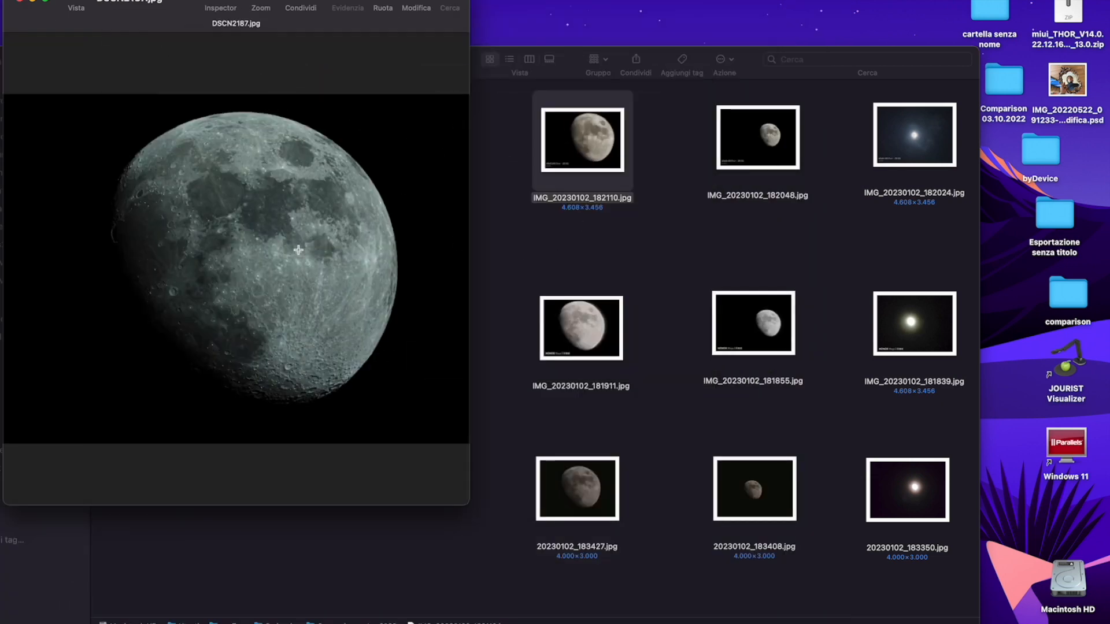
mouse_move(201, 321)
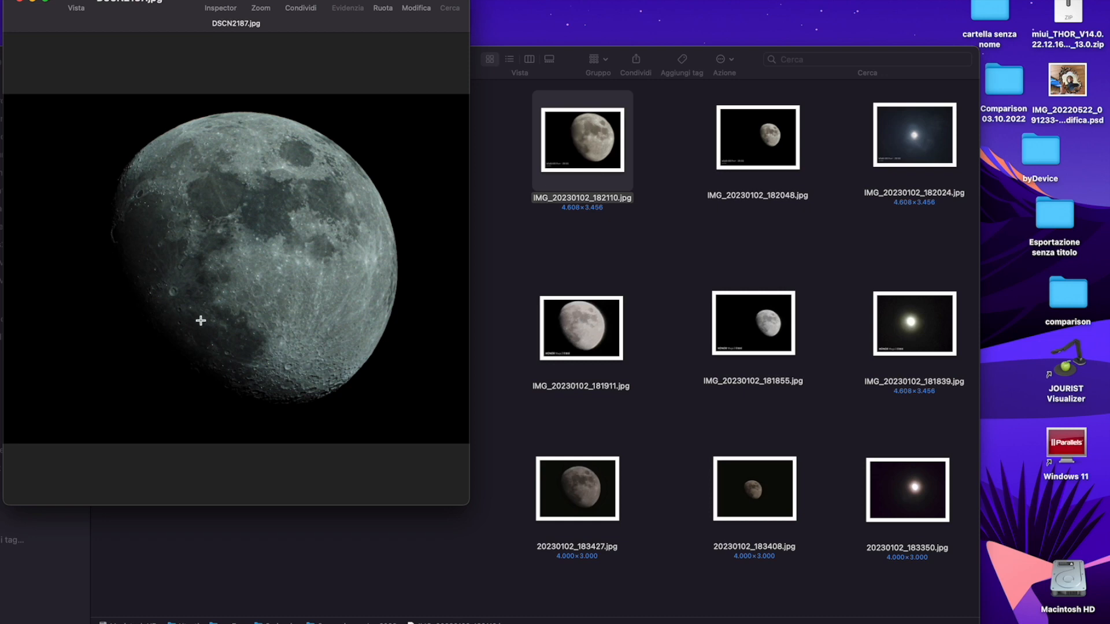
mouse_move(397, 240)
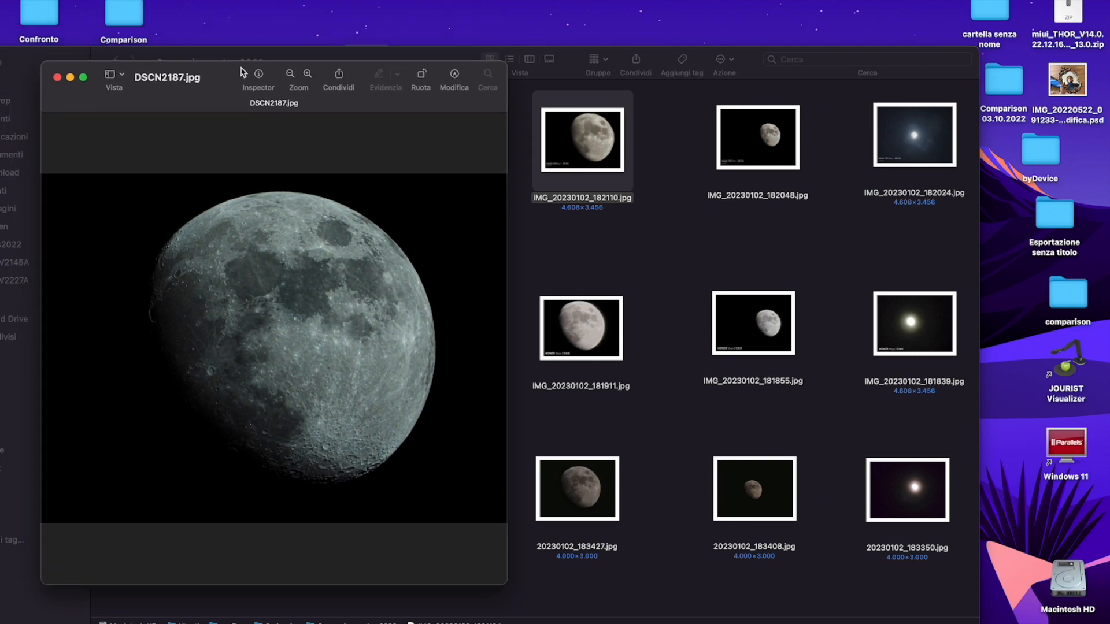
mouse_move(365, 288)
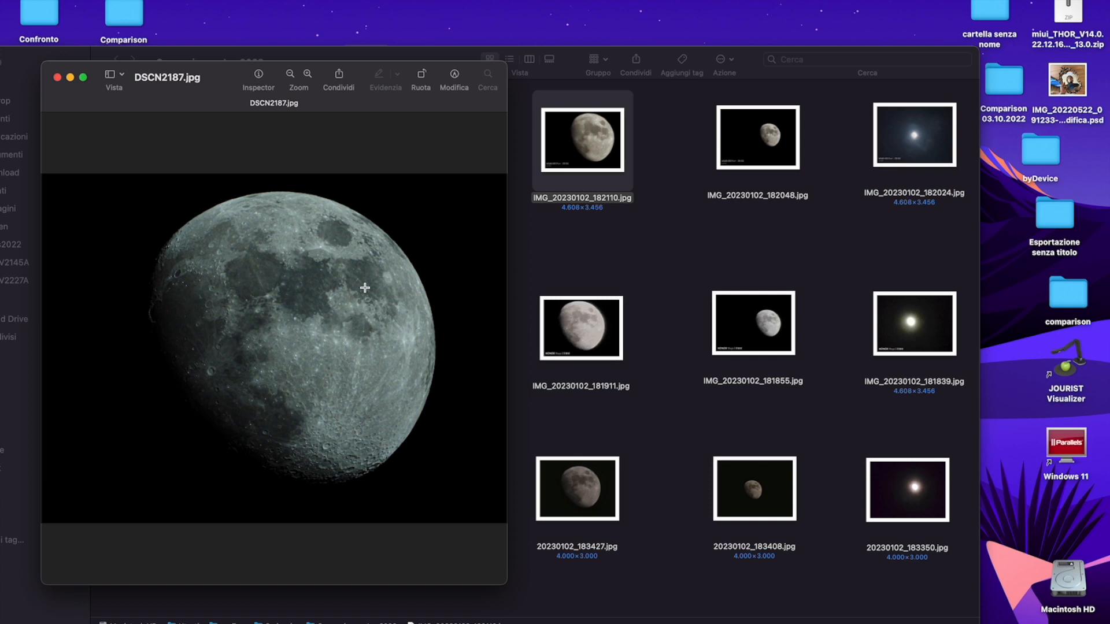
mouse_move(600, 181)
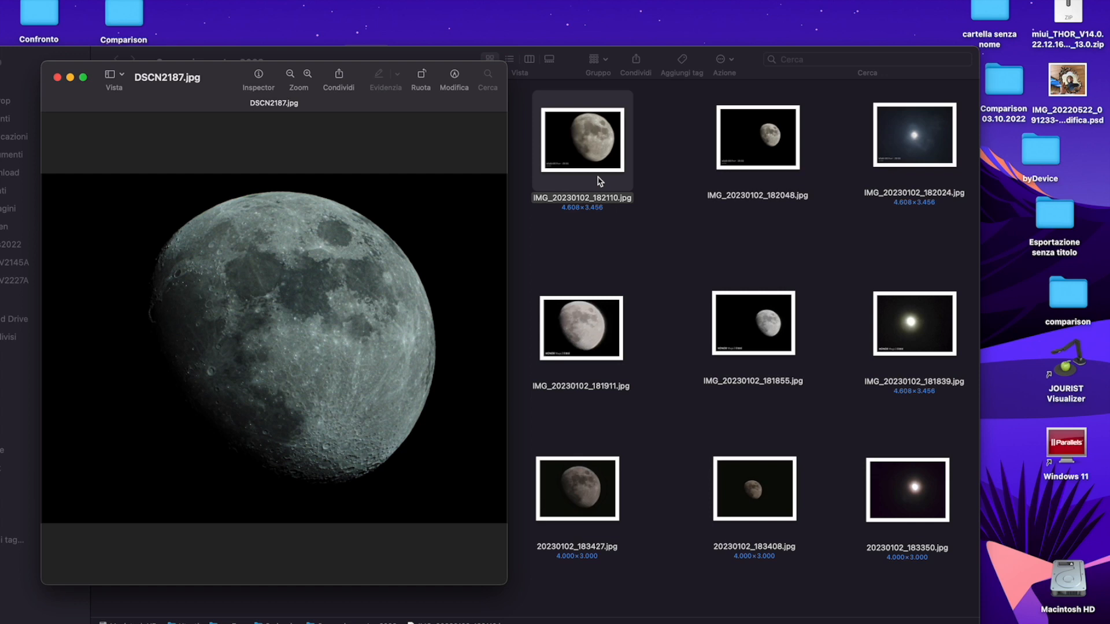